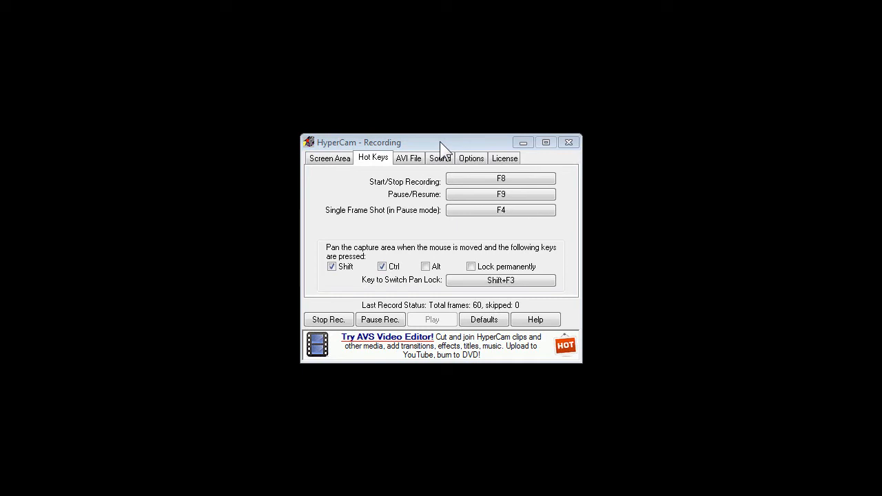
# Step: Review the License details showing HyperCam version 2.24.01 with free worldwide usage
pyautogui.click(505, 157)
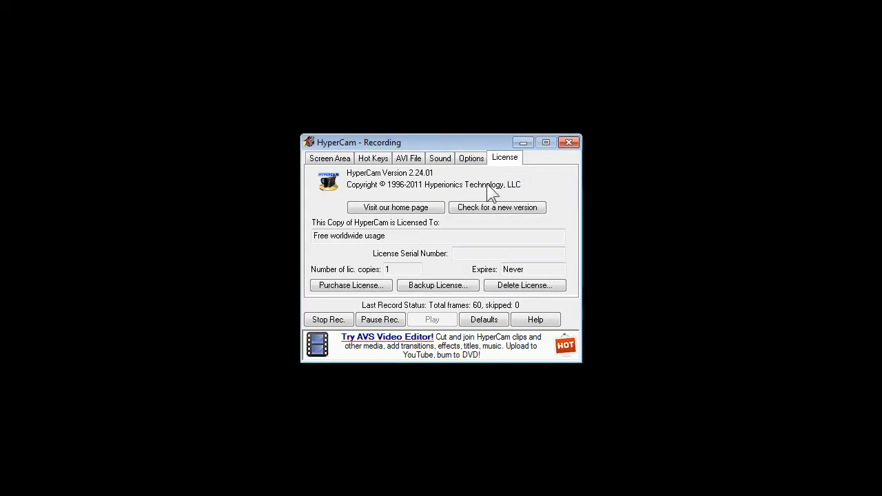
pyautogui.moveTo(371, 259)
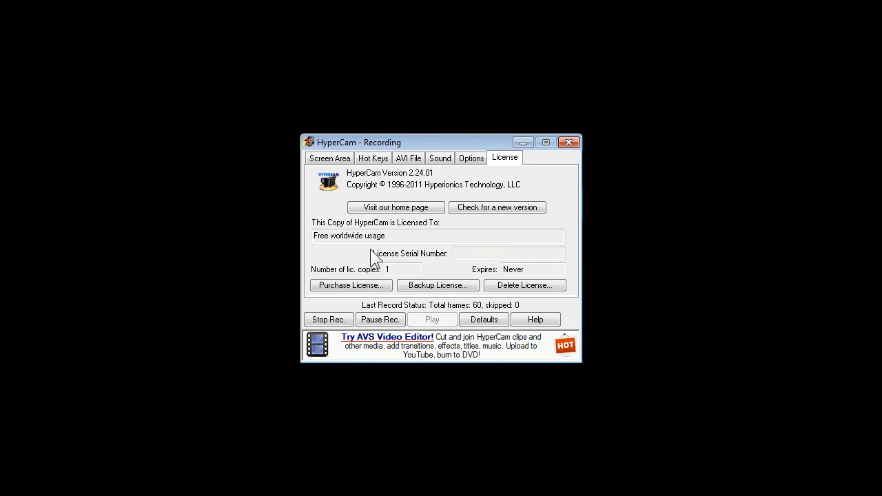
pyautogui.moveTo(385, 255)
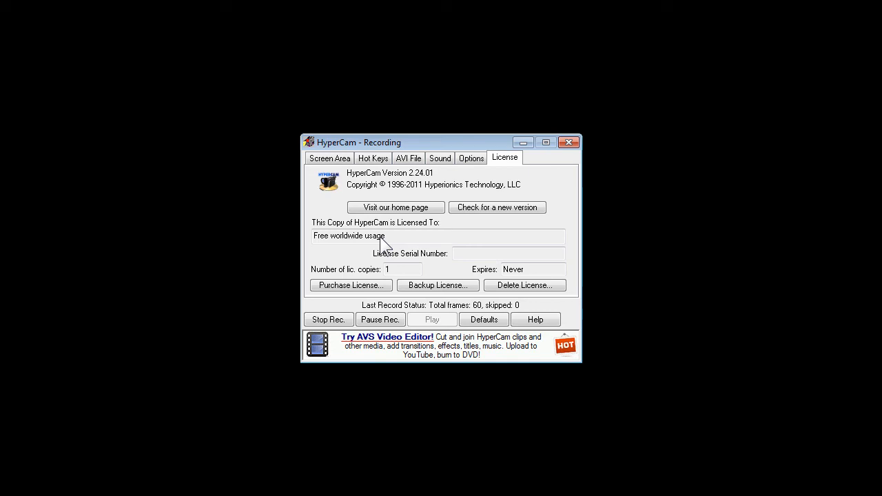
pyautogui.moveTo(351, 186)
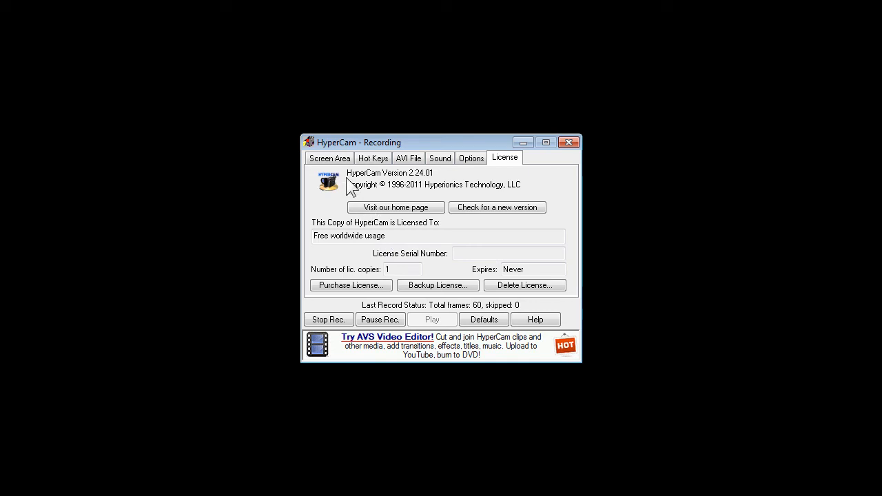
# Step: Review the Screen Area settings showing a 1280 × 720 region starting at 0,0
pyautogui.click(329, 157)
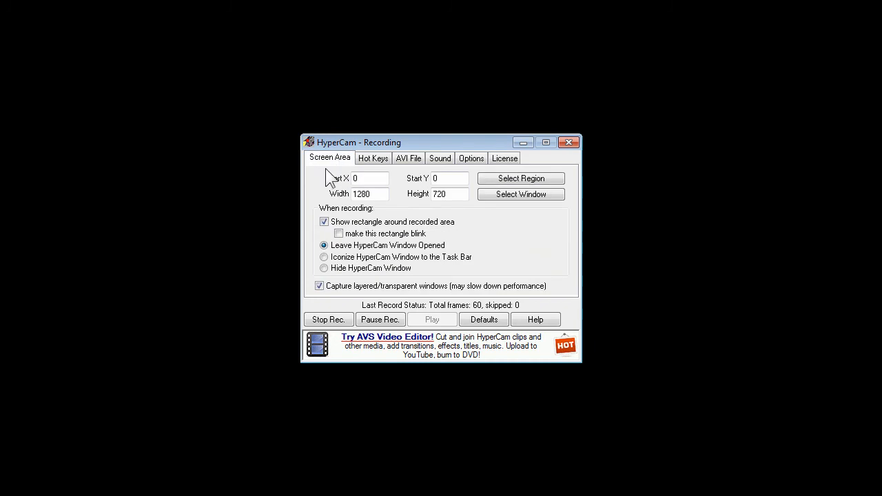
pyautogui.moveTo(309, 229)
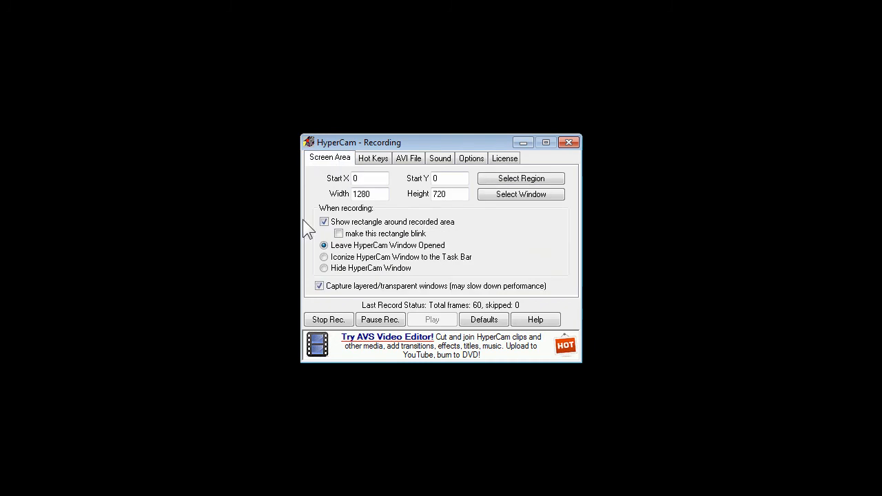
pyautogui.moveTo(360, 209)
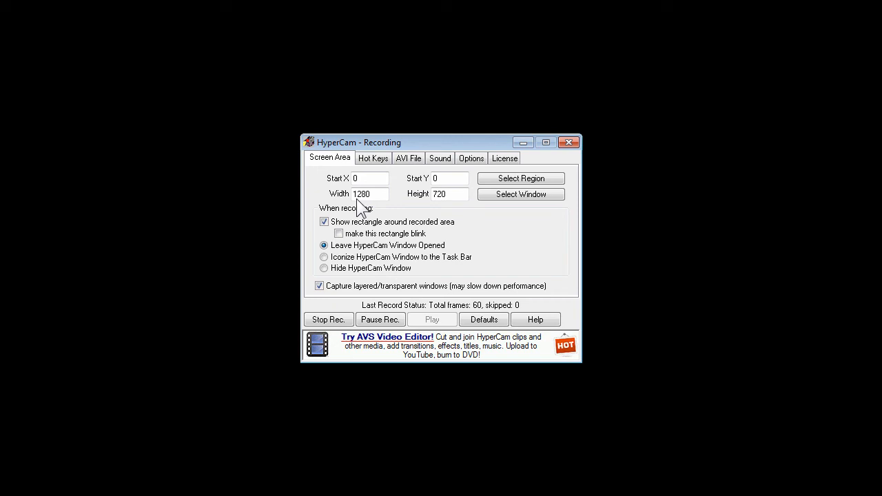
pyautogui.moveTo(372, 210)
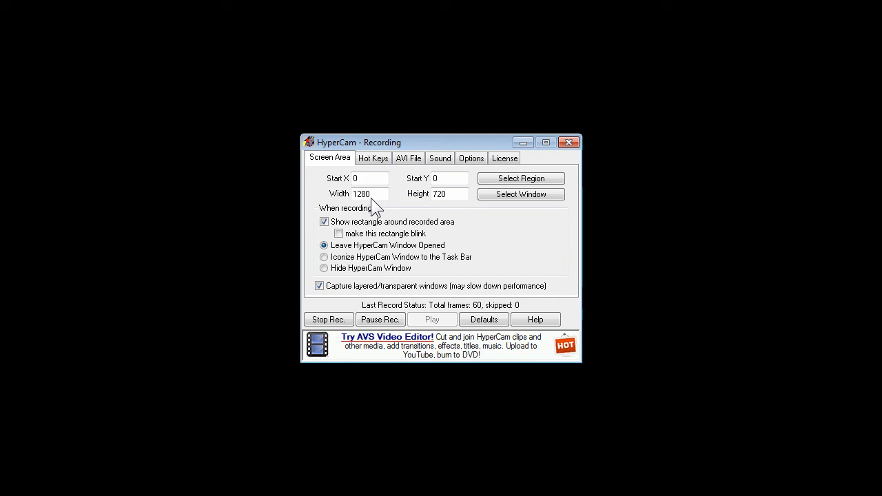
pyautogui.moveTo(370, 207)
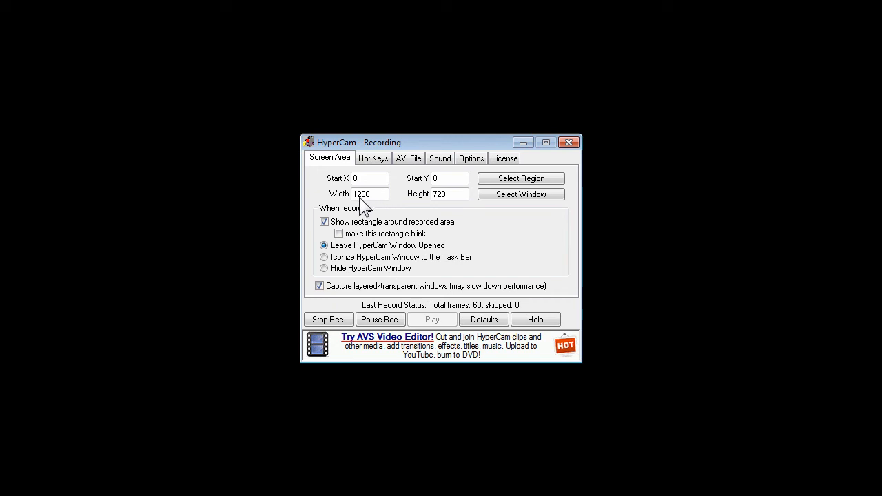
pyautogui.moveTo(448, 204)
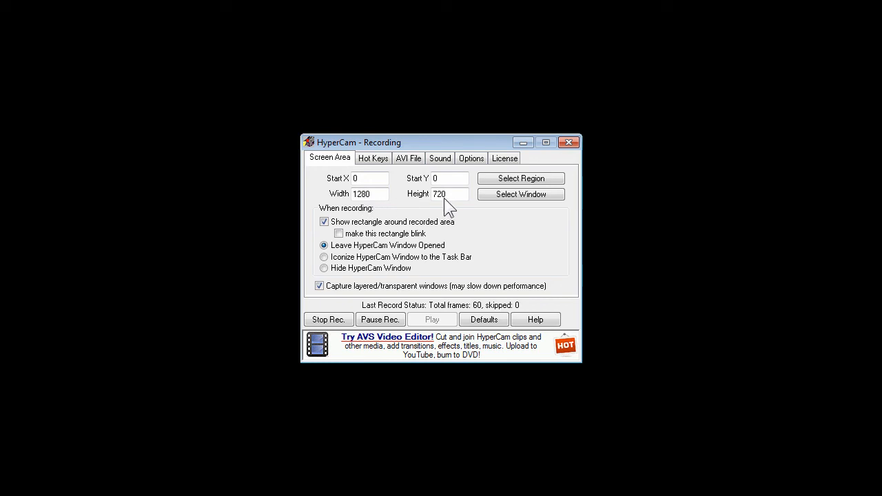
pyautogui.moveTo(220, 200)
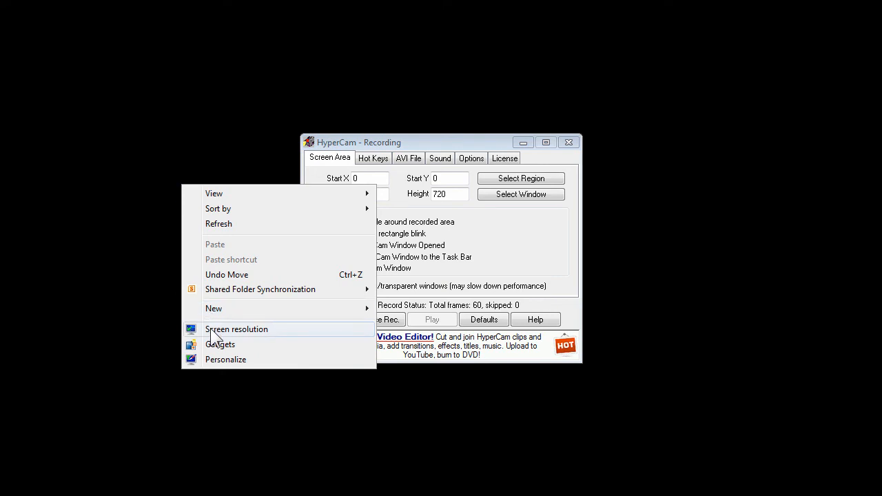
# Step: In Windows Screen Resolution, try 1366 × 768 and keep the main display at 1280 × 720
pyautogui.click(237, 328)
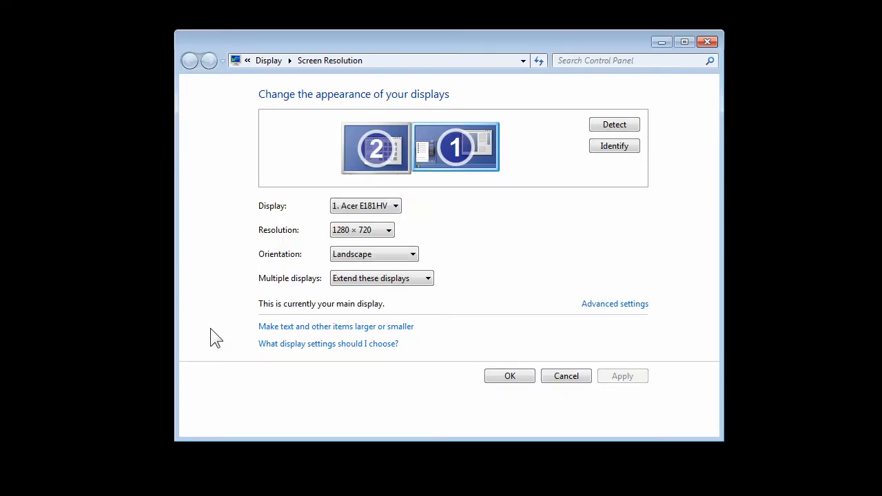
pyautogui.moveTo(471, 141)
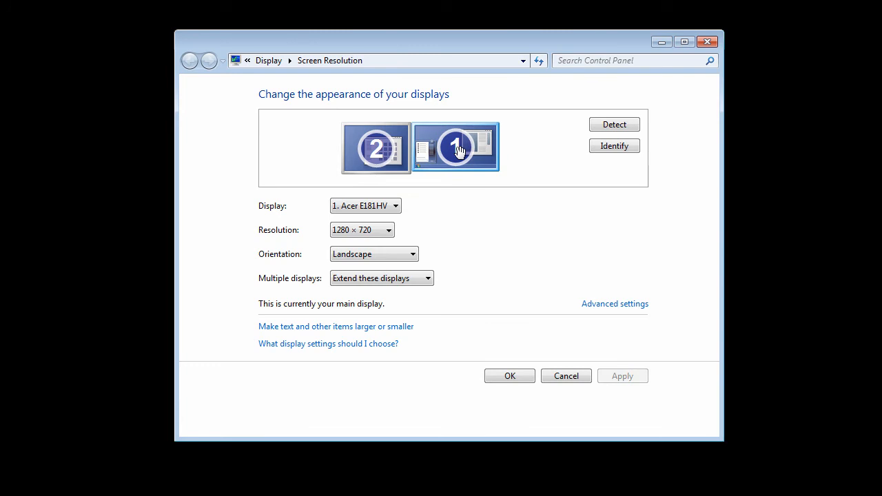
pyautogui.moveTo(458, 188)
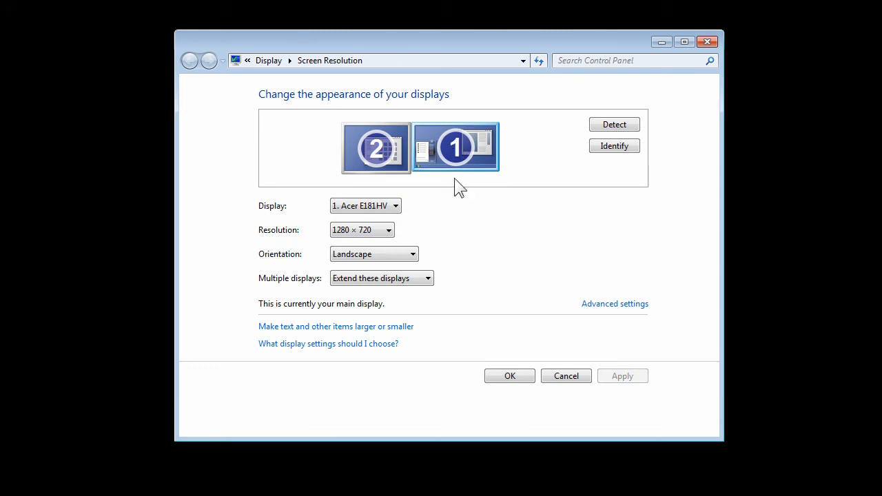
pyautogui.moveTo(457, 166)
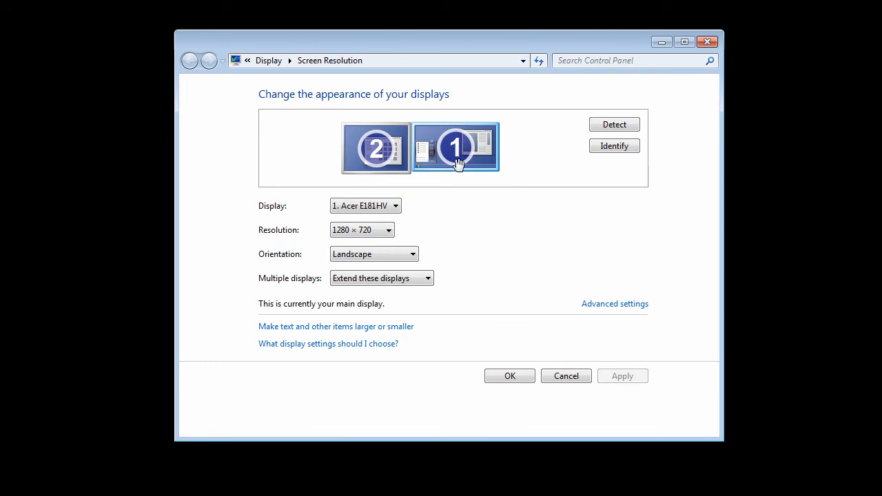
pyautogui.moveTo(433, 187)
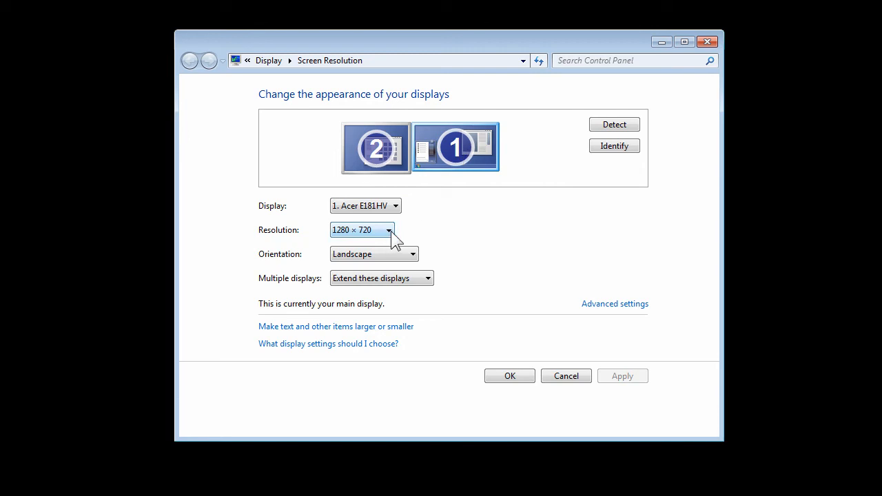
pyautogui.click(389, 228)
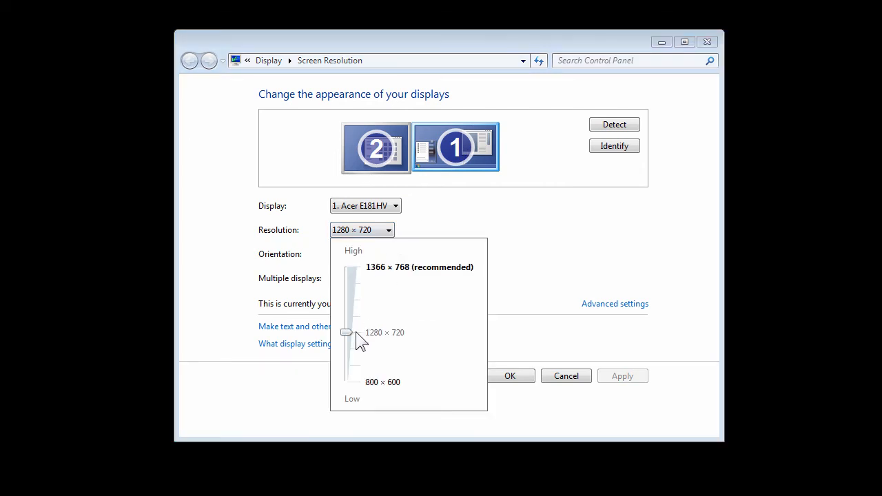
pyautogui.moveTo(383, 342)
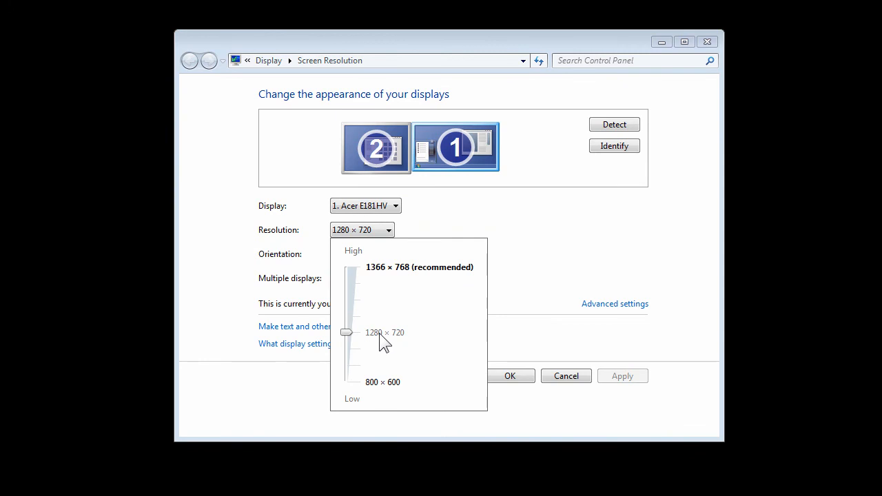
pyautogui.moveTo(403, 343)
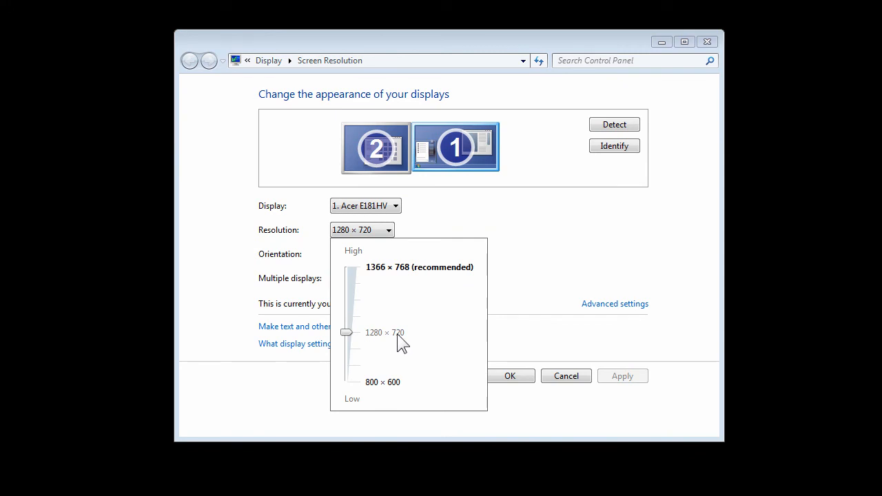
pyautogui.moveTo(356, 341)
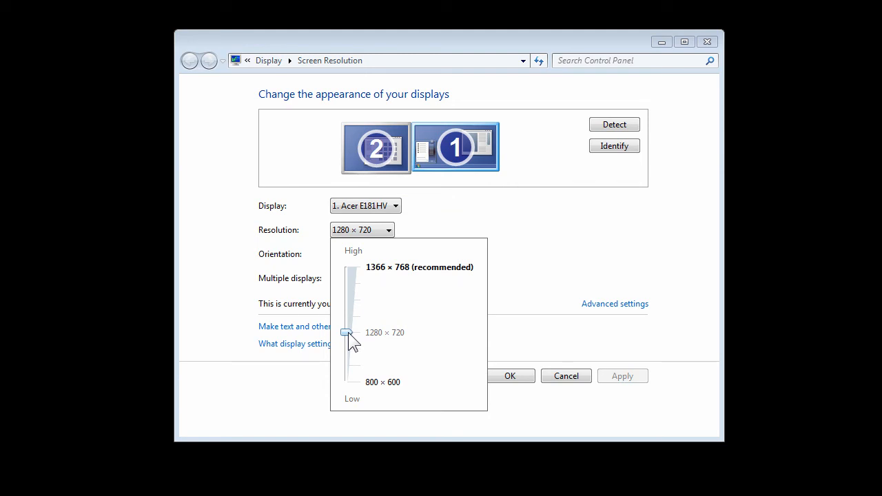
pyautogui.moveTo(347, 332); pyautogui.dragTo(348, 284)
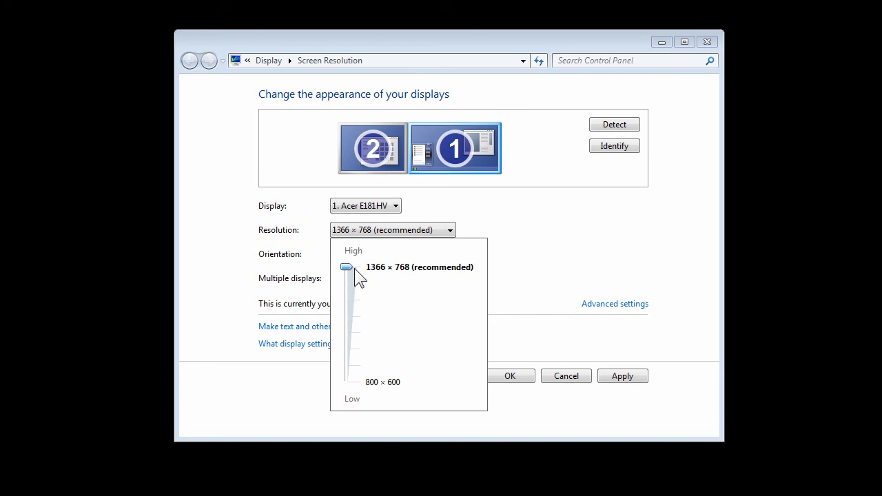
pyautogui.moveTo(348, 268); pyautogui.dragTo(348, 333)
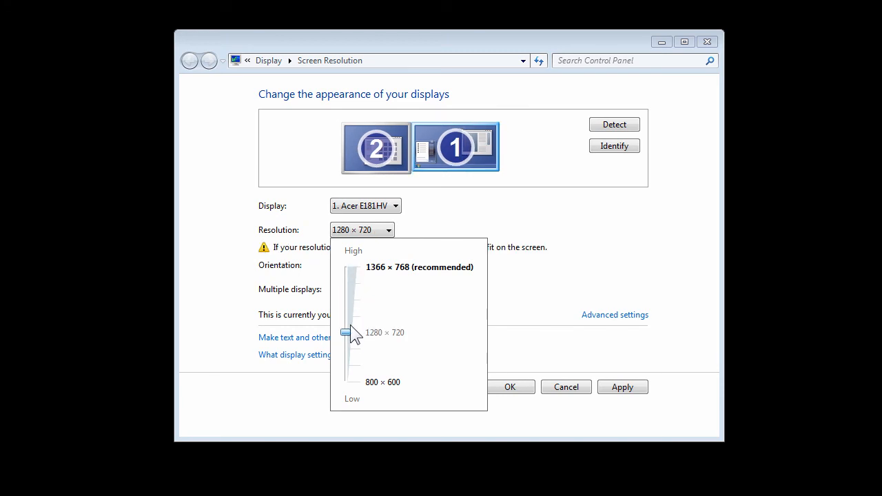
pyautogui.moveTo(527, 276)
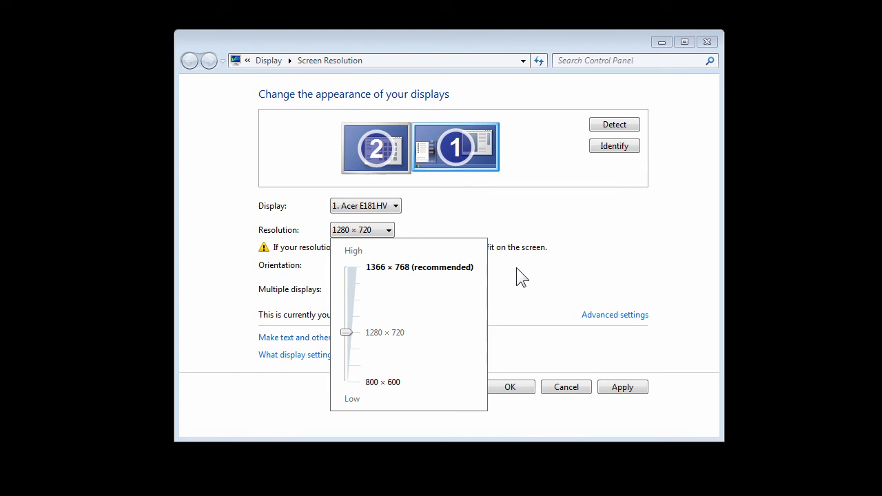
pyautogui.click(385, 332)
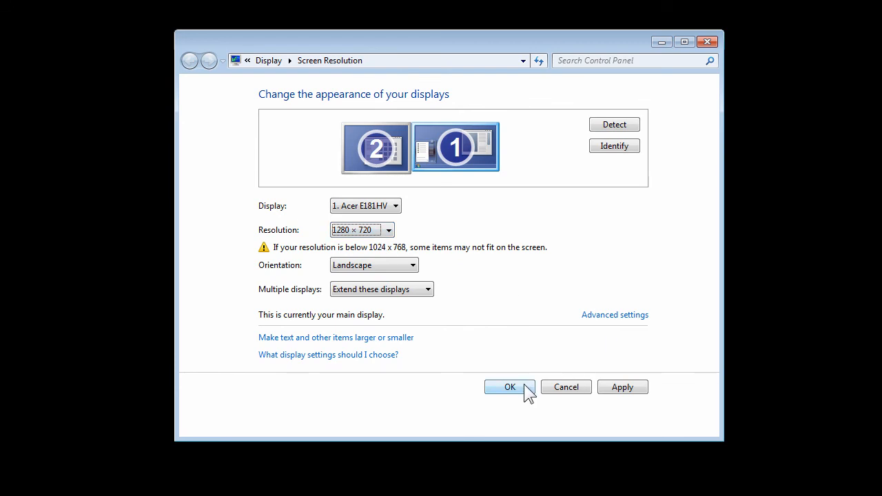
pyautogui.click(510, 386)
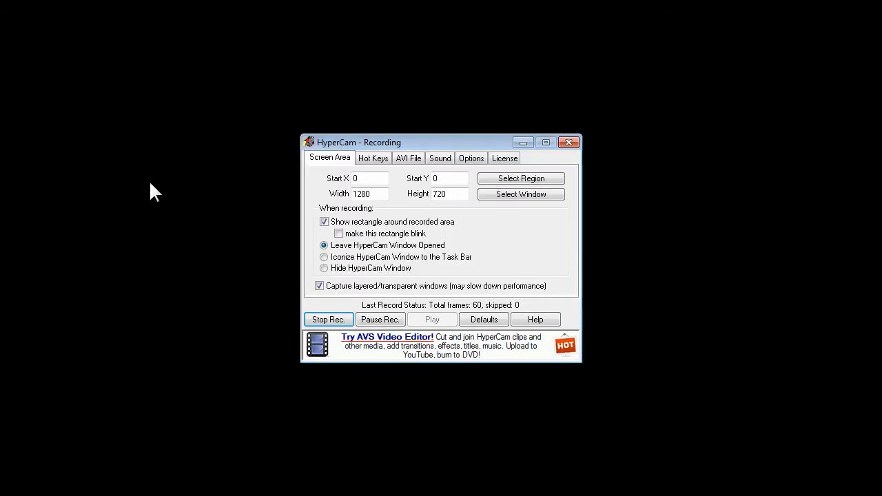
pyautogui.moveTo(219, 207)
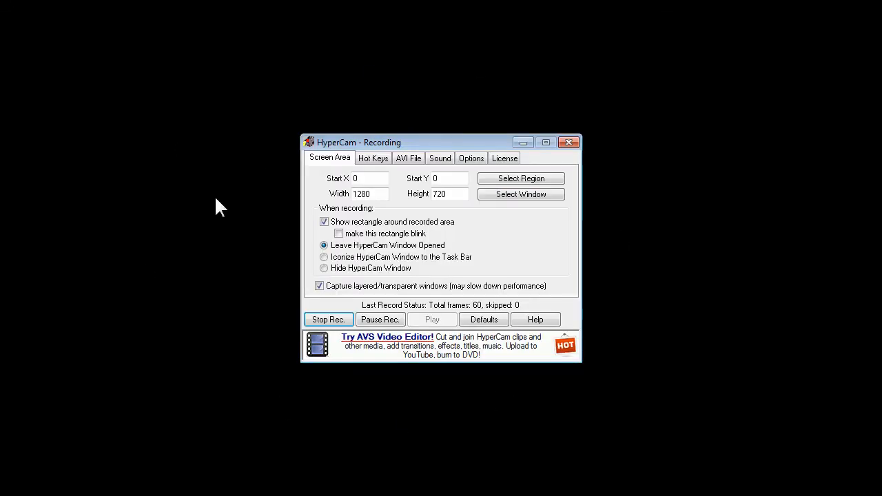
pyautogui.moveTo(306, 288)
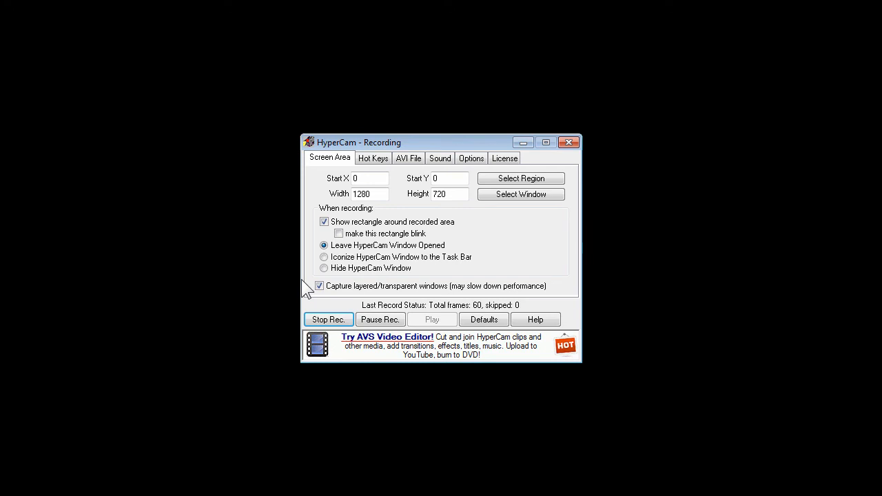
pyautogui.moveTo(380, 232)
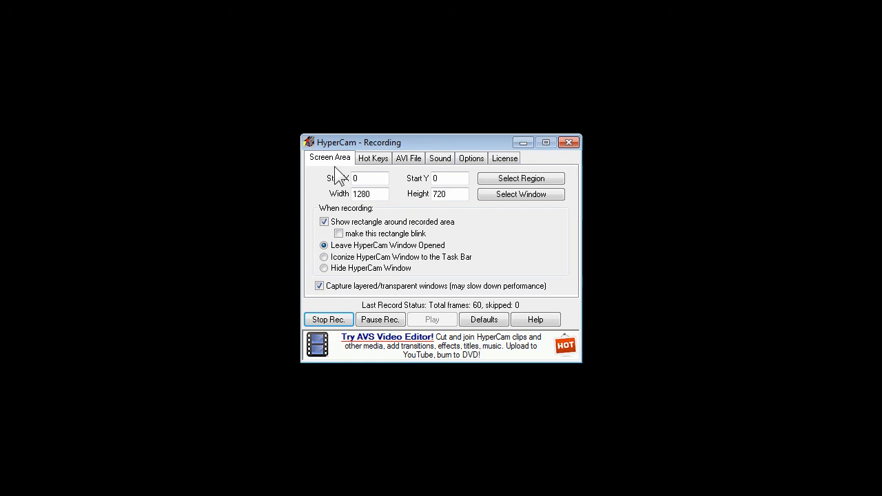
pyautogui.moveTo(337, 258)
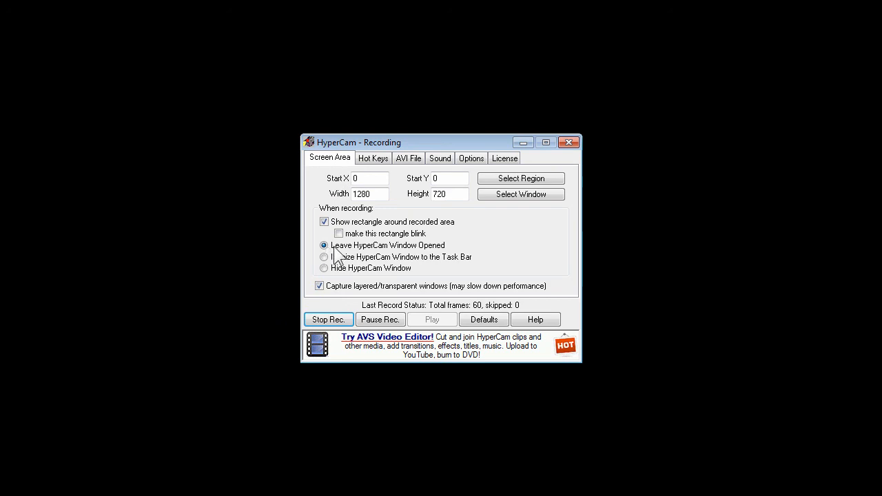
pyautogui.moveTo(472, 158)
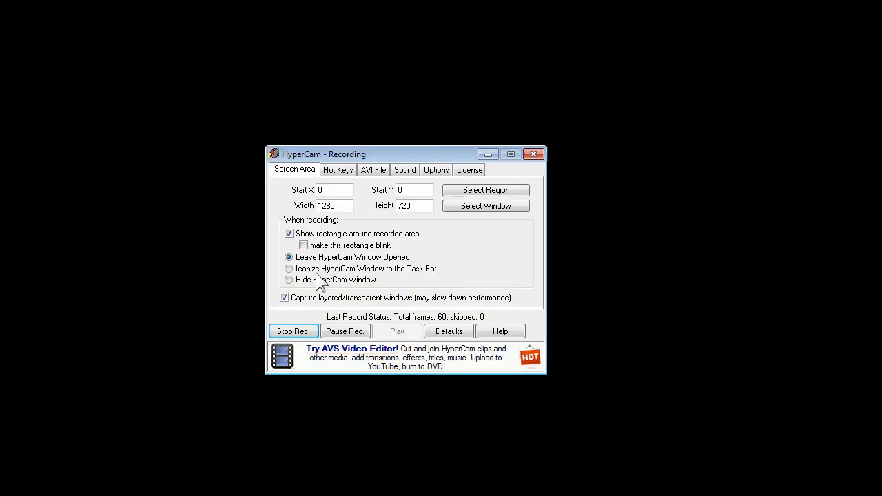
pyautogui.moveTo(298, 292)
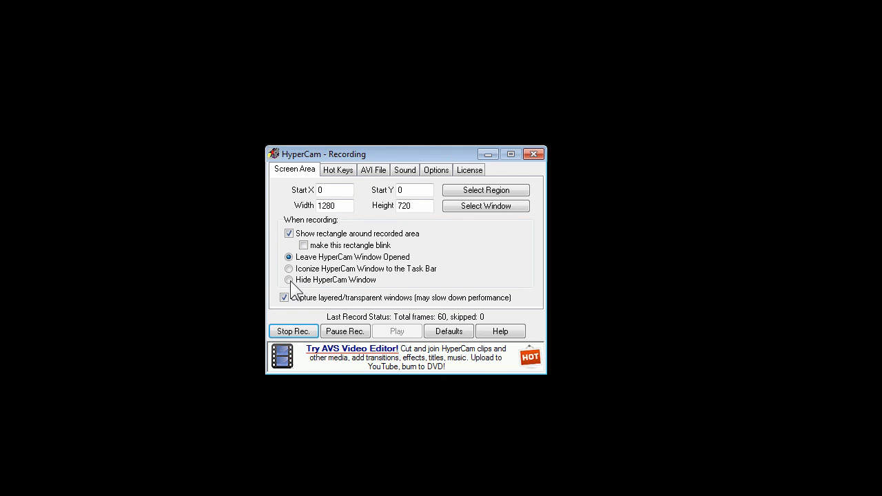
pyautogui.moveTo(278, 289)
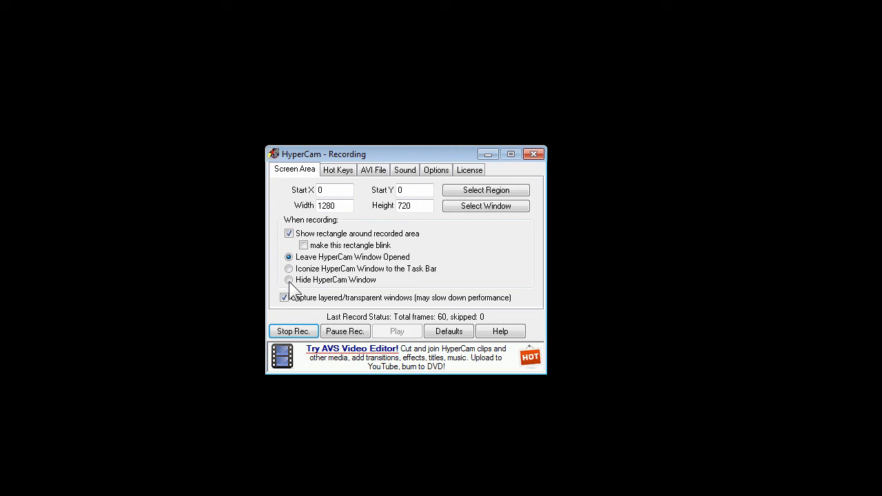
pyautogui.moveTo(291, 278)
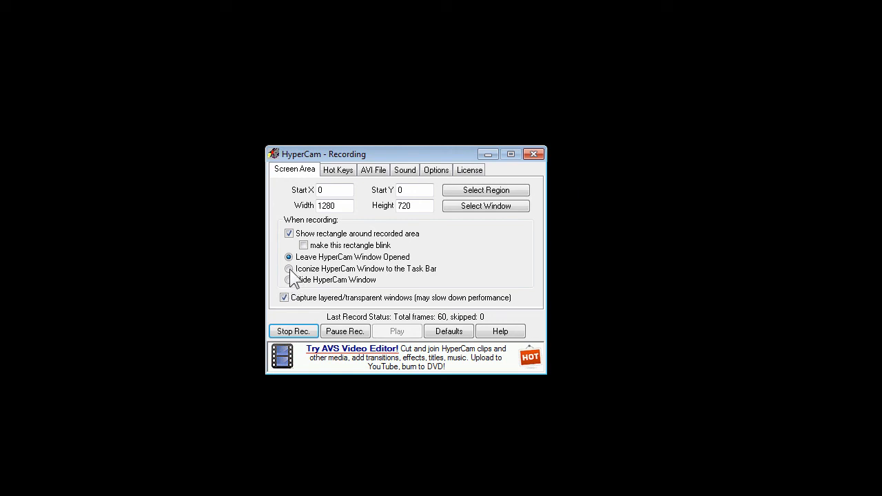
pyautogui.moveTo(338, 209)
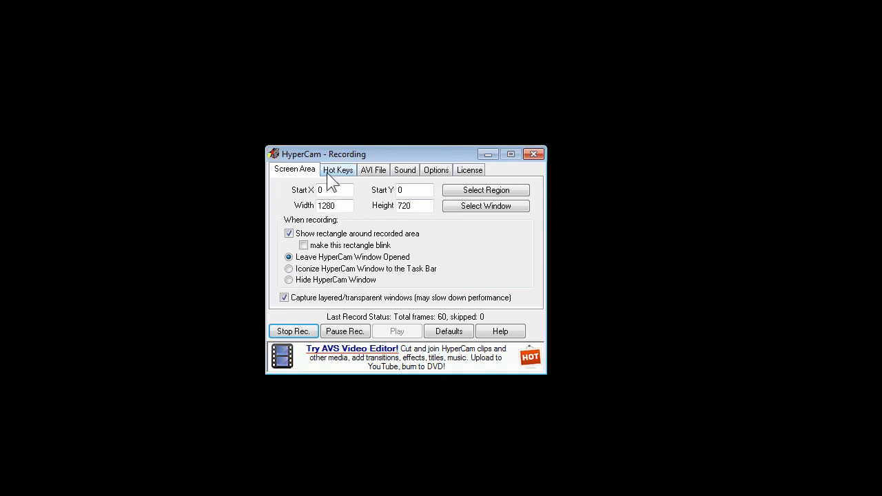
# Step: Review the Hot Keys: F8 start/stop, F9 pause/resume, F4 single frame
pyautogui.click(338, 170)
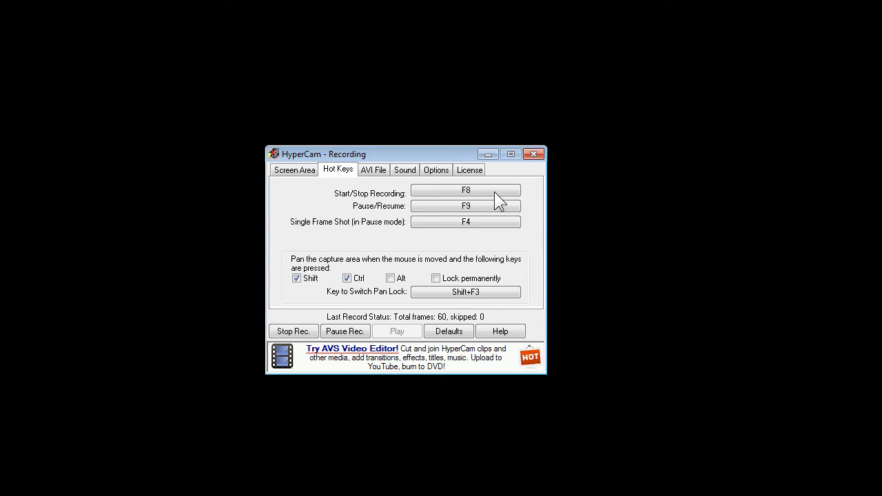
pyautogui.moveTo(497, 209)
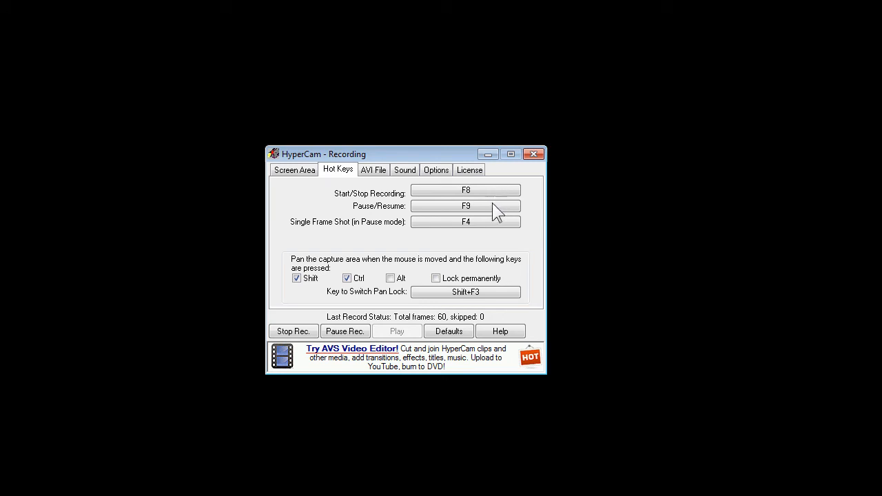
pyautogui.moveTo(494, 215)
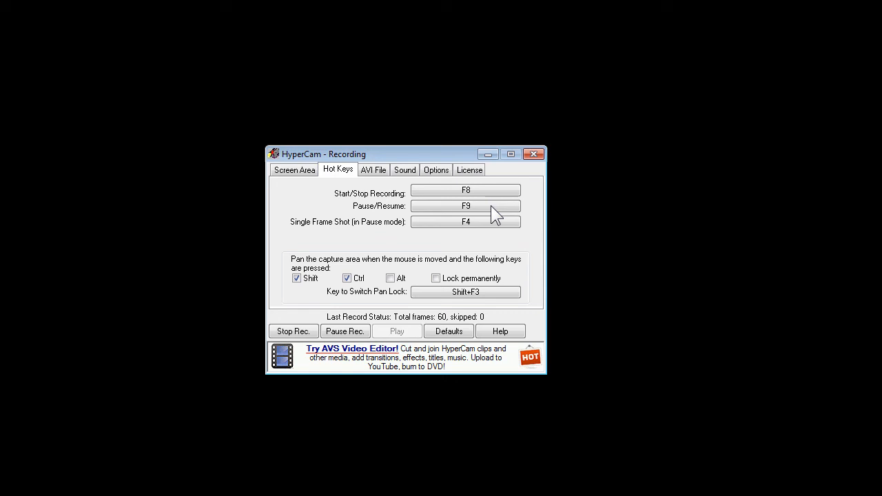
pyautogui.moveTo(469, 212)
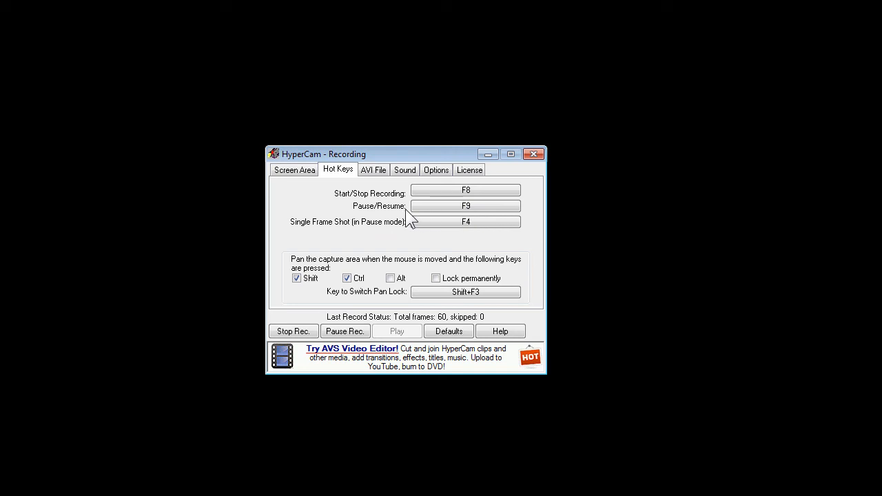
pyautogui.moveTo(432, 218)
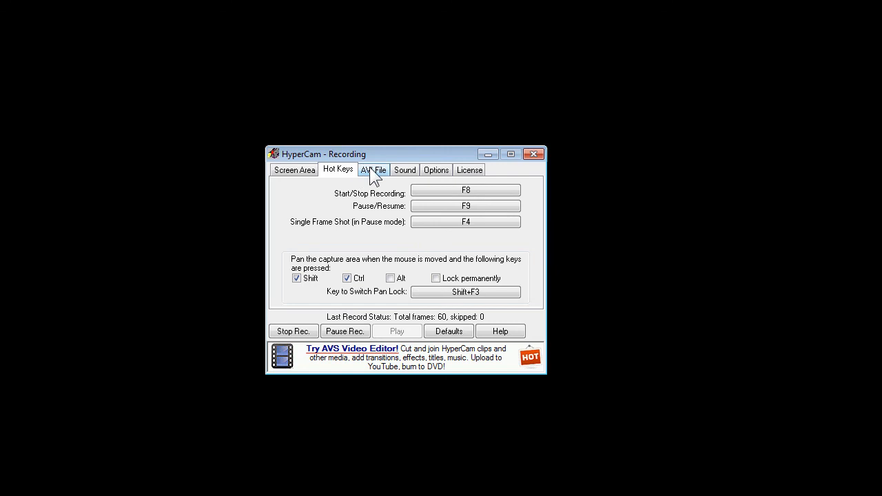
pyautogui.click(372, 169)
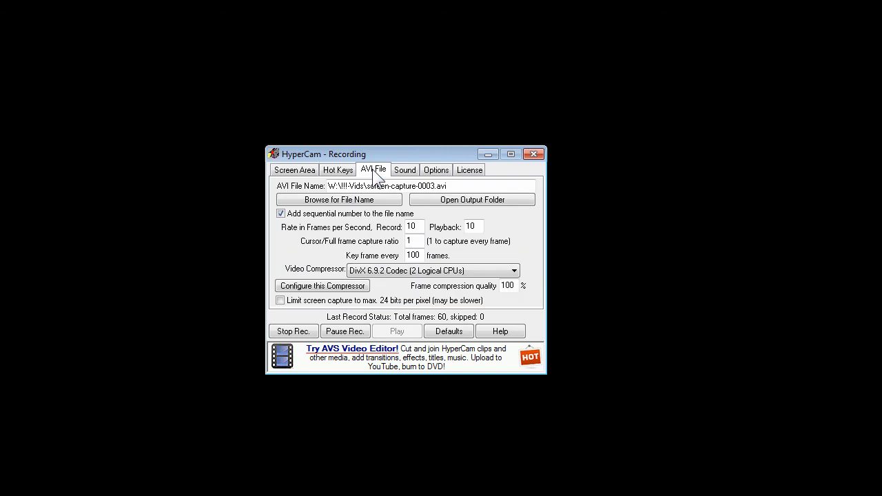
pyautogui.moveTo(297, 199)
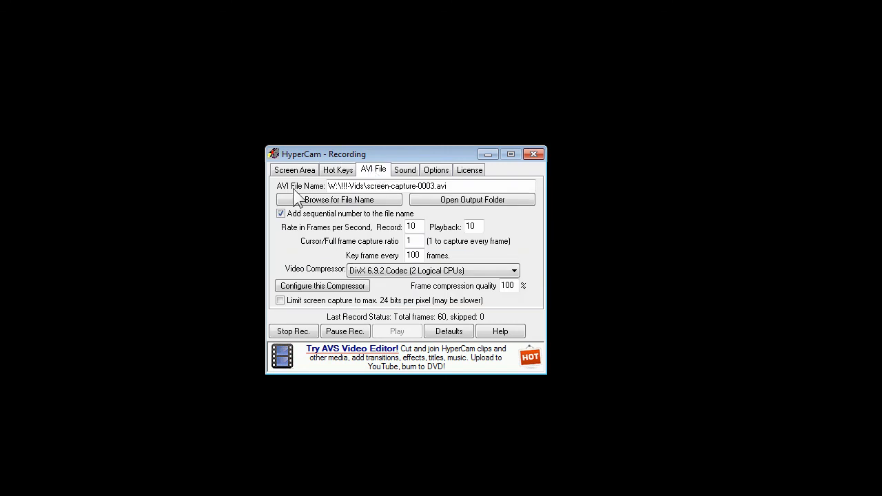
pyautogui.moveTo(371, 209)
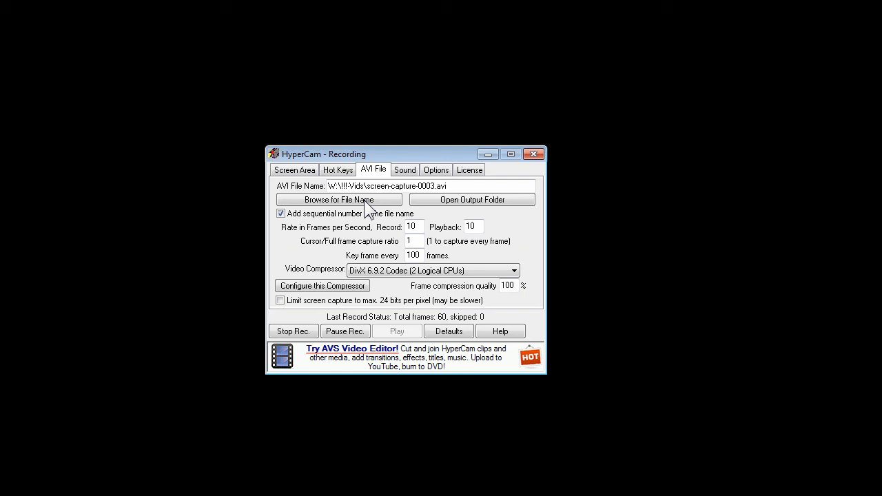
pyautogui.moveTo(372, 210)
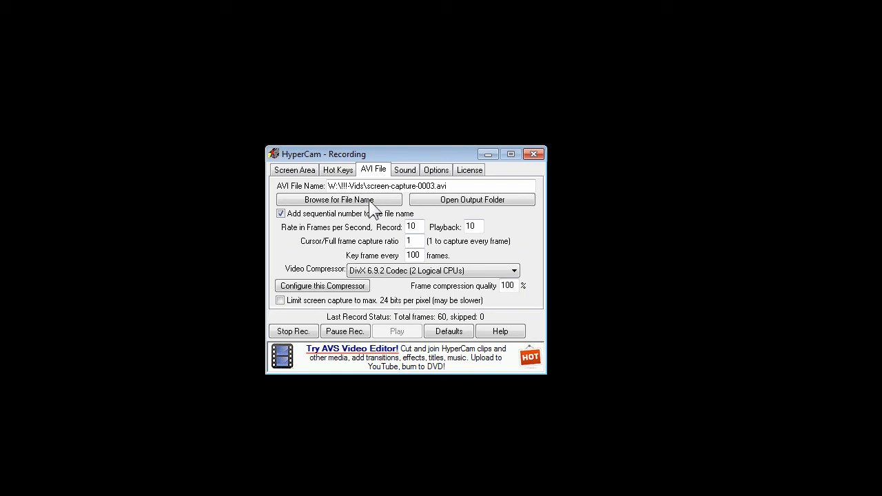
pyautogui.moveTo(379, 199)
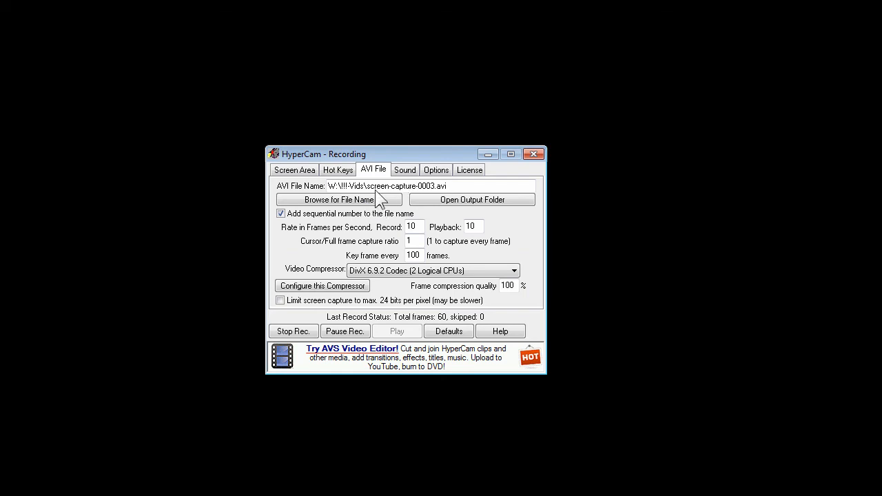
pyautogui.moveTo(372, 246)
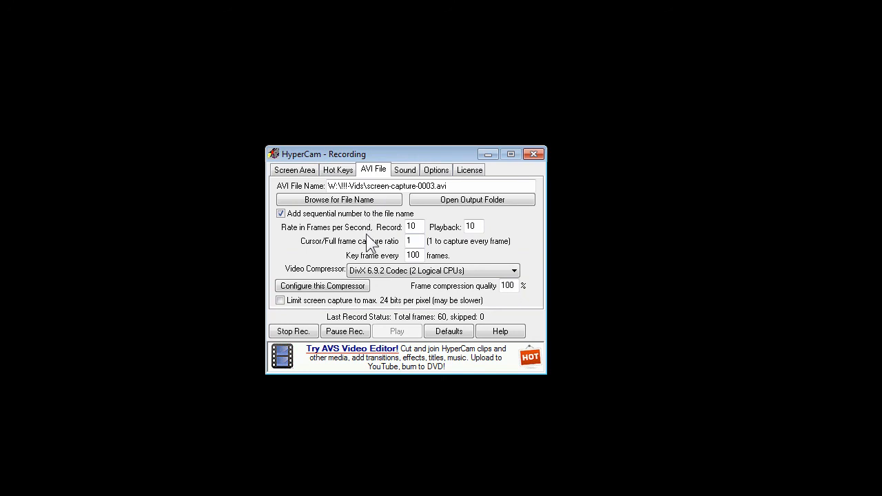
pyautogui.moveTo(361, 195)
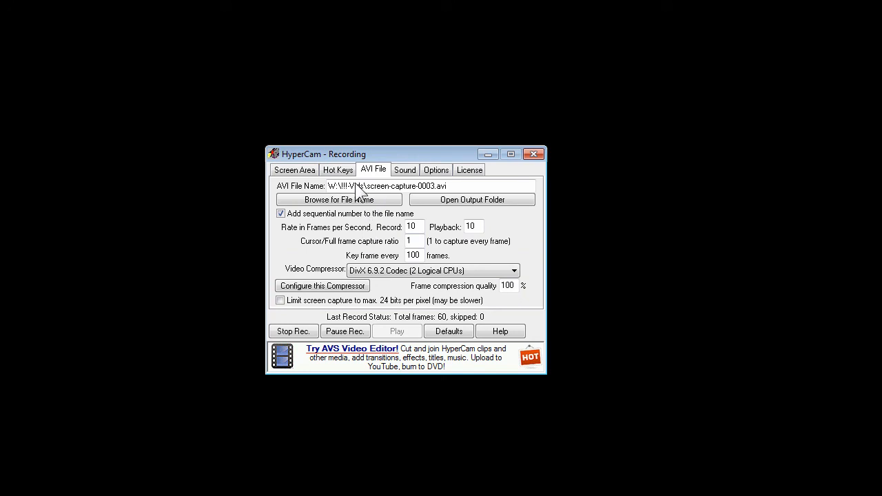
pyautogui.moveTo(338, 196)
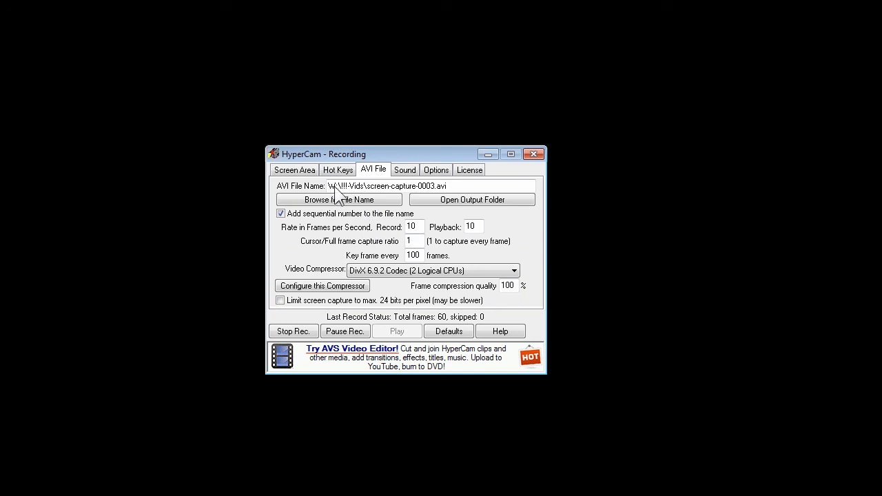
pyautogui.moveTo(361, 200)
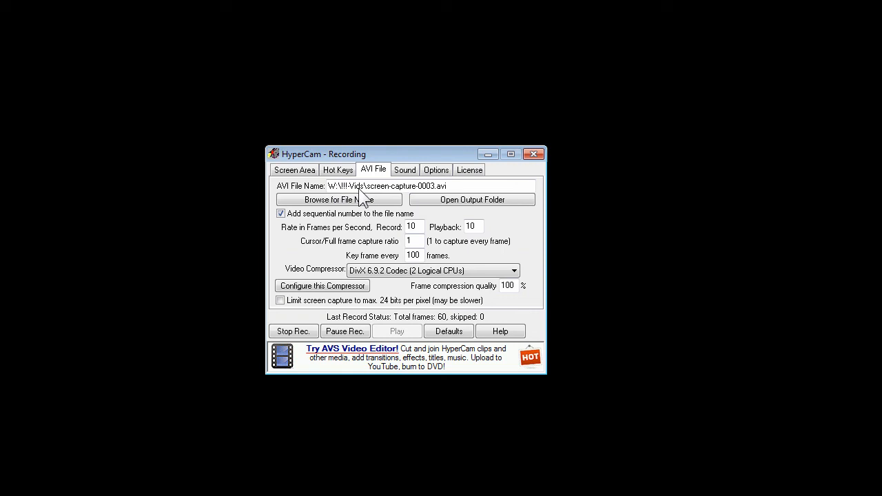
pyautogui.moveTo(373, 198)
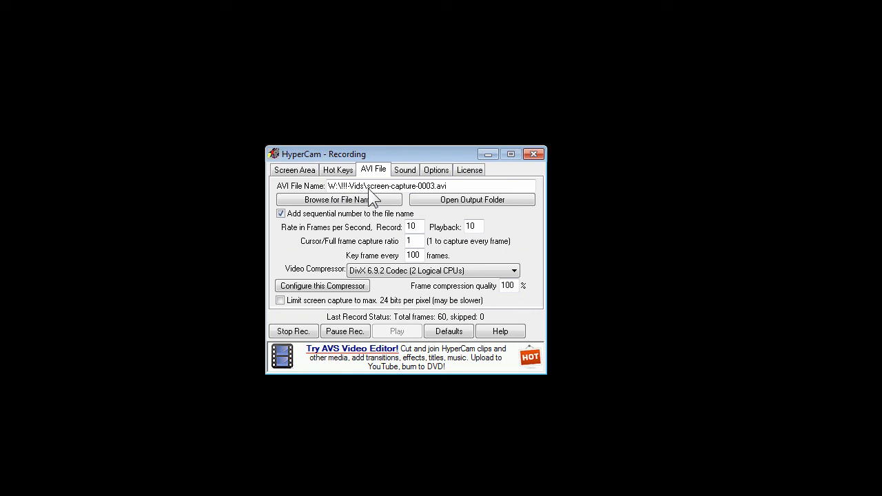
pyautogui.moveTo(381, 201)
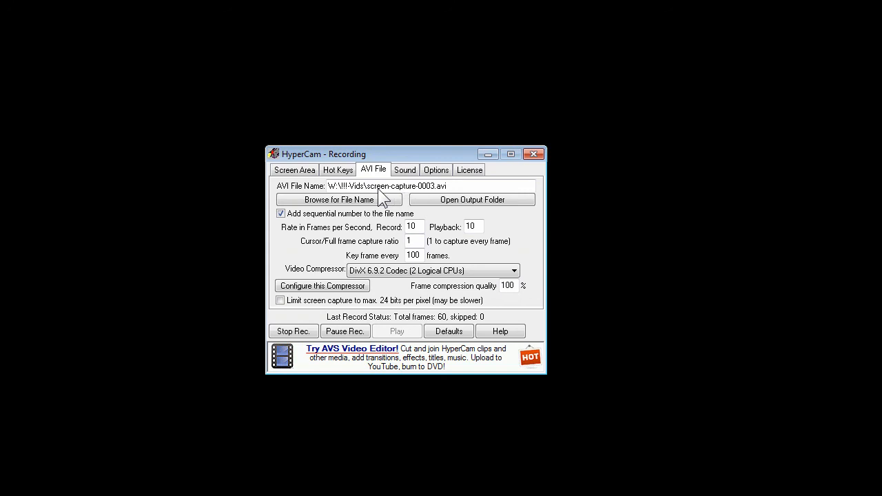
pyautogui.moveTo(427, 199)
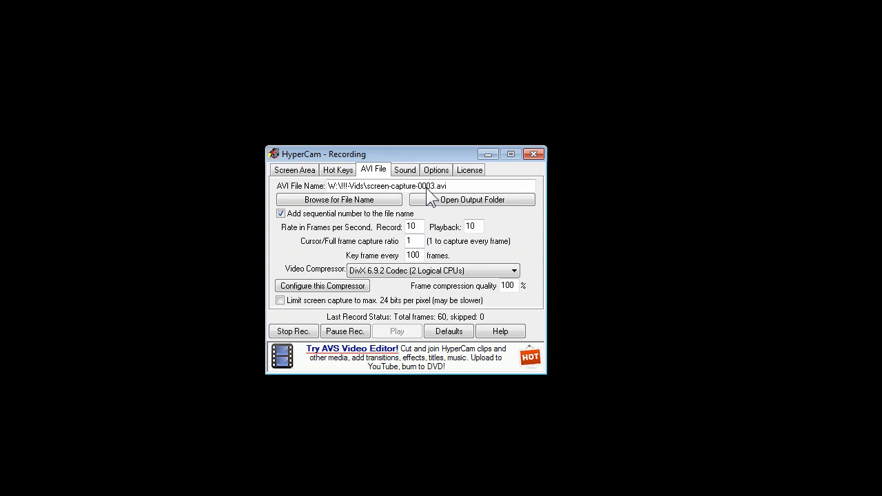
pyautogui.moveTo(343, 228)
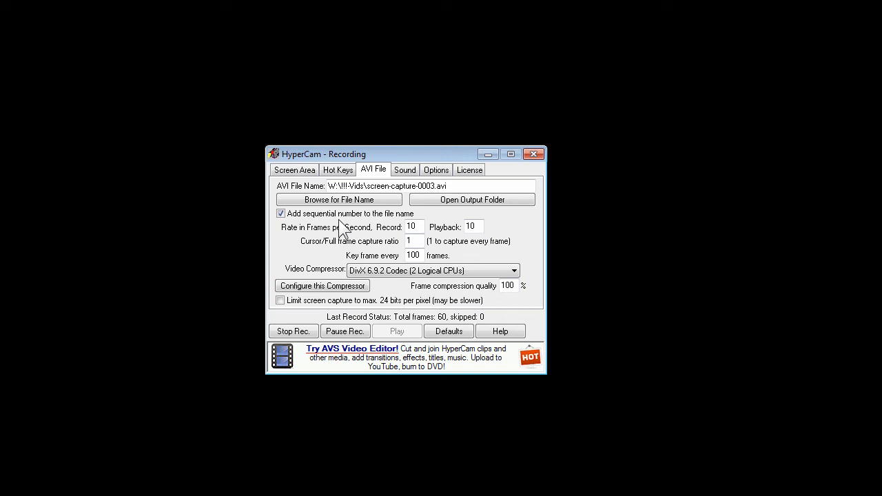
pyautogui.moveTo(380, 285)
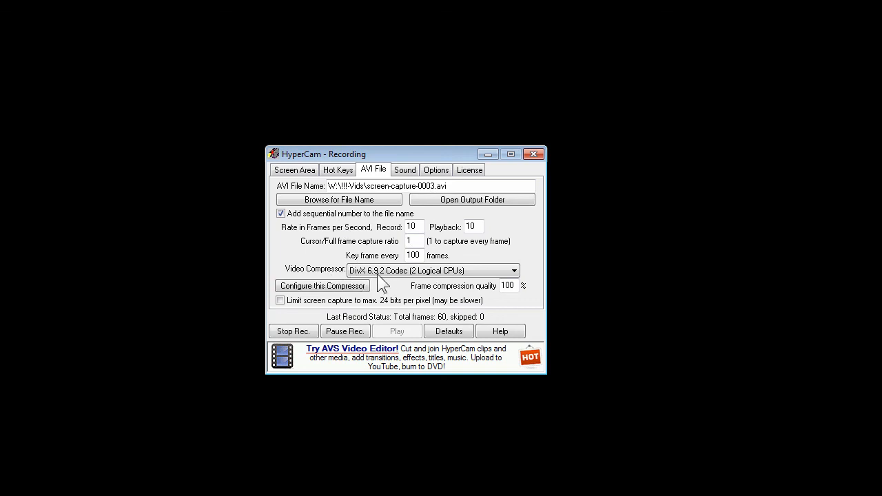
pyautogui.moveTo(420, 284)
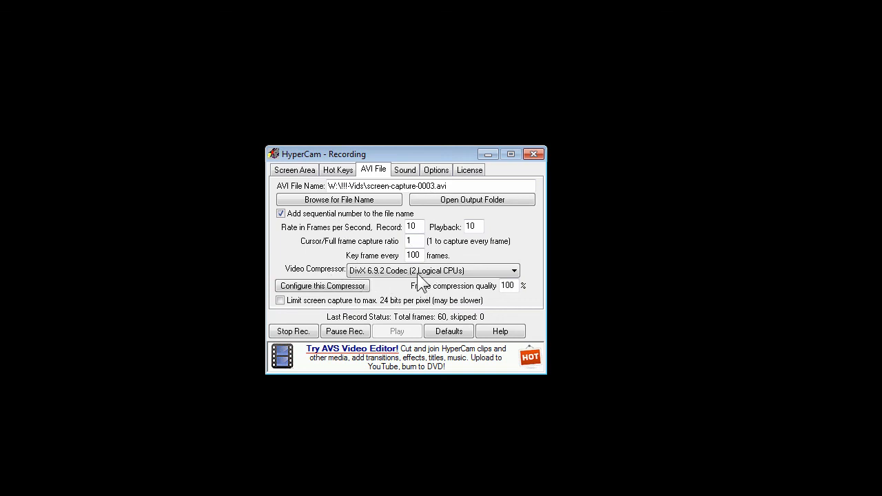
pyautogui.moveTo(410, 279)
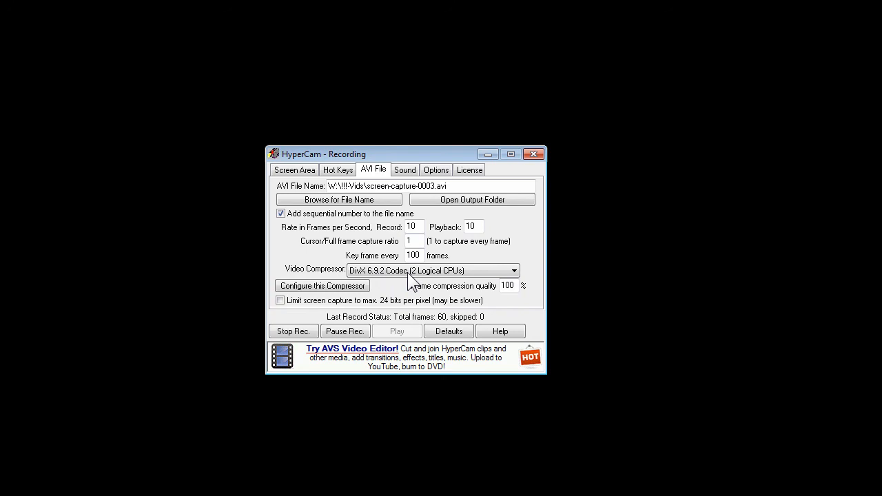
pyautogui.moveTo(407, 285)
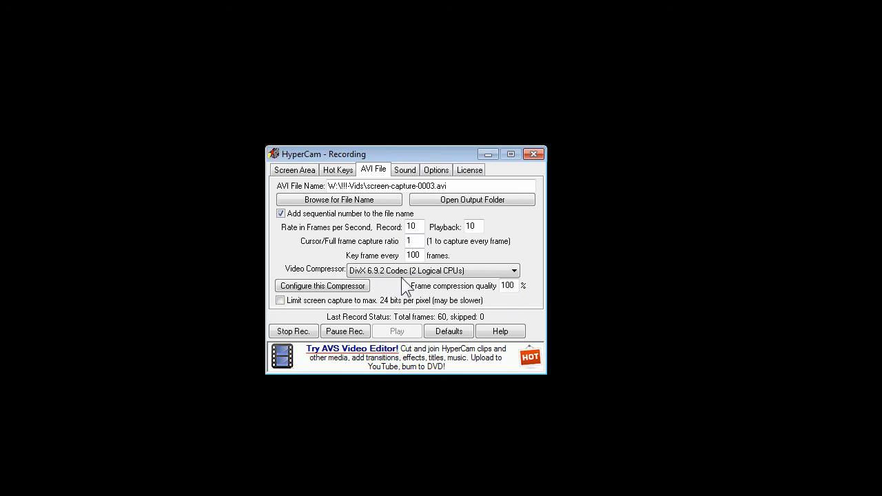
# Step: Review the Sound settings: microphone source, mono, 16 bit, 44100 samples per second
pyautogui.click(405, 170)
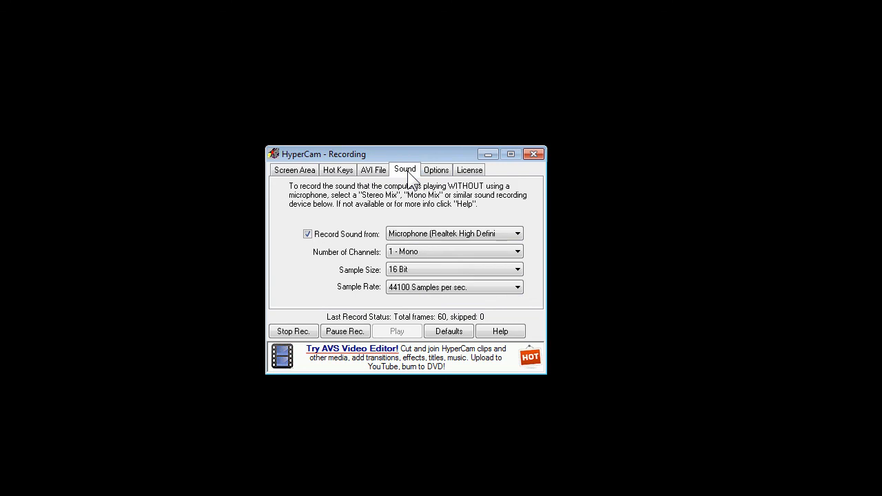
pyautogui.moveTo(343, 275)
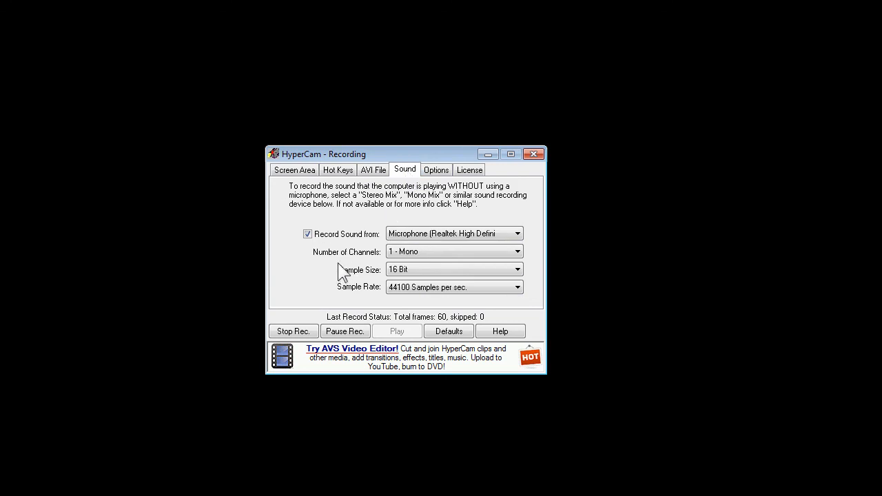
pyautogui.moveTo(462, 247)
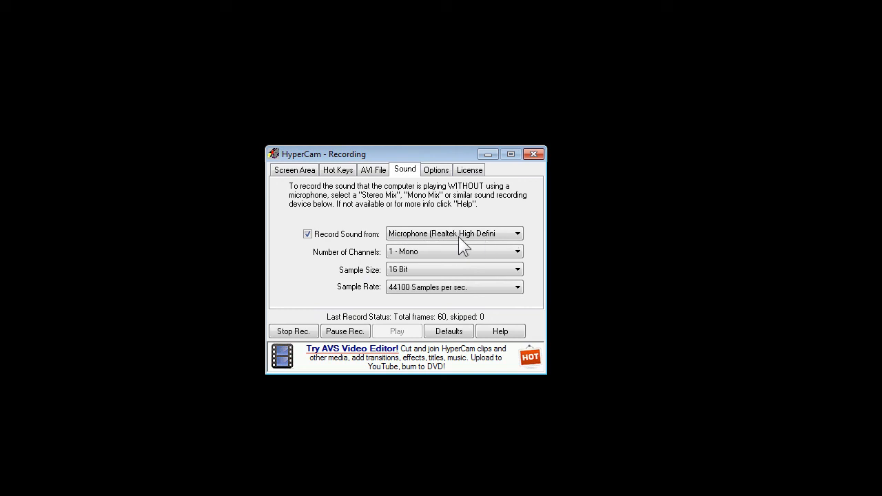
pyautogui.moveTo(499, 265)
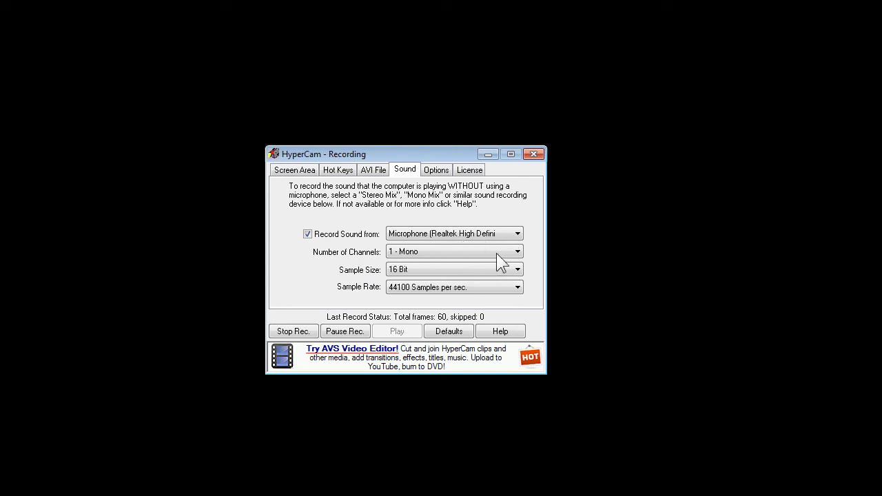
pyautogui.moveTo(422, 295)
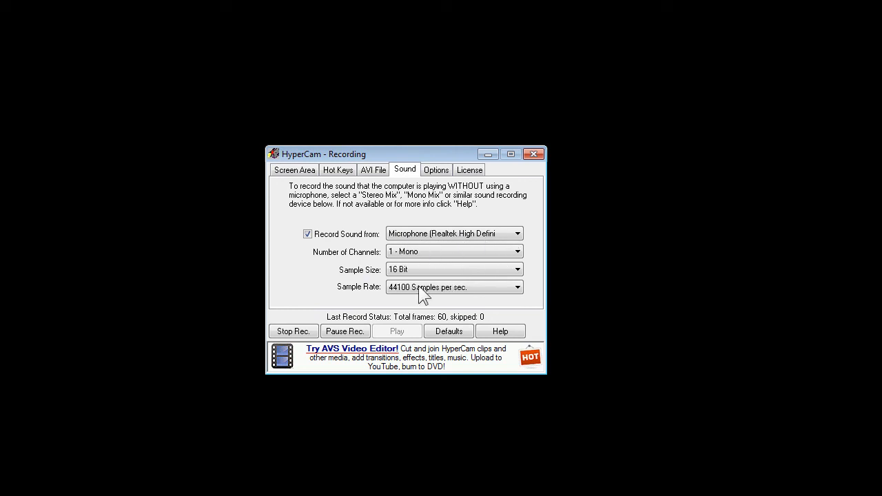
pyautogui.moveTo(414, 298)
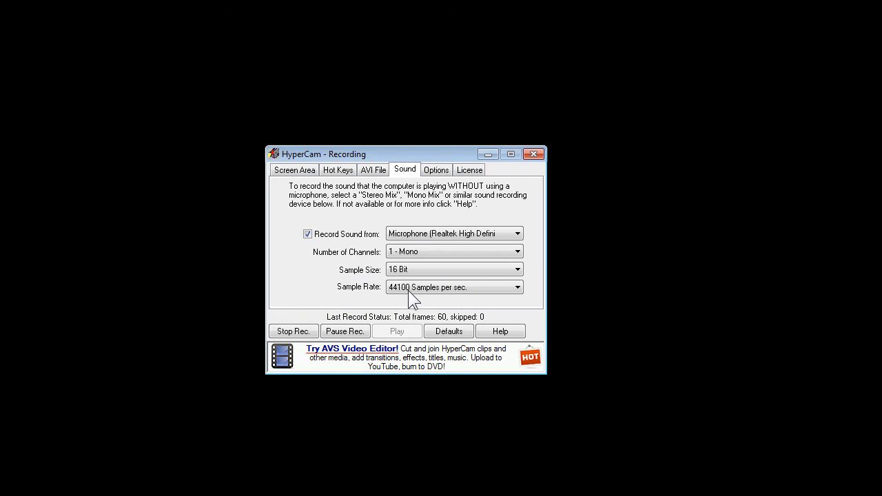
pyautogui.moveTo(461, 300)
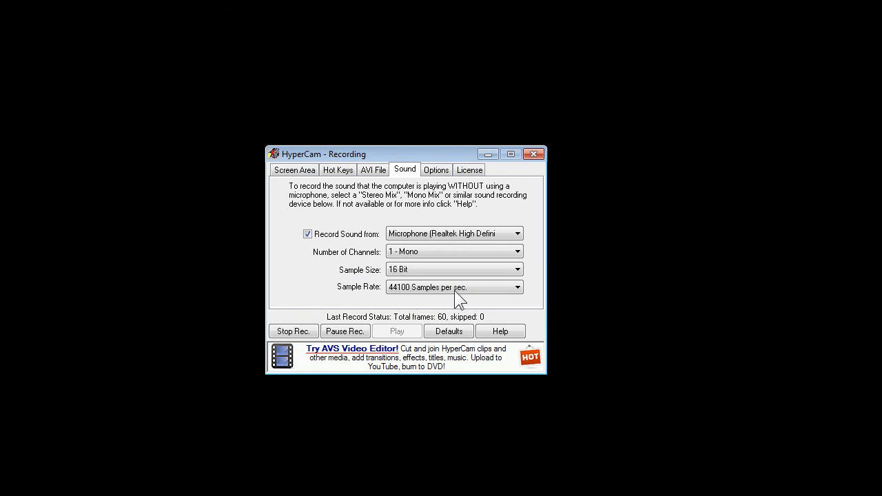
# Step: Review the Options settings with Record Cursor on and the click starburst off
pyautogui.click(436, 170)
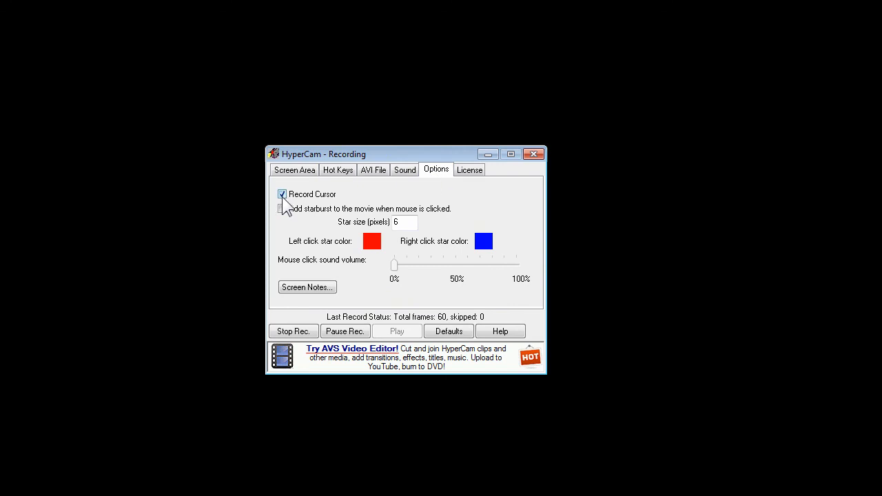
pyautogui.moveTo(289, 209)
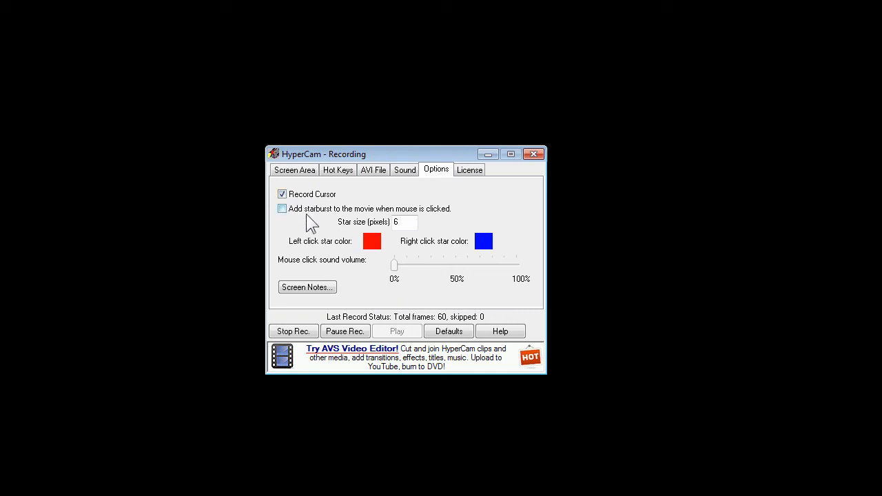
pyautogui.moveTo(358, 221)
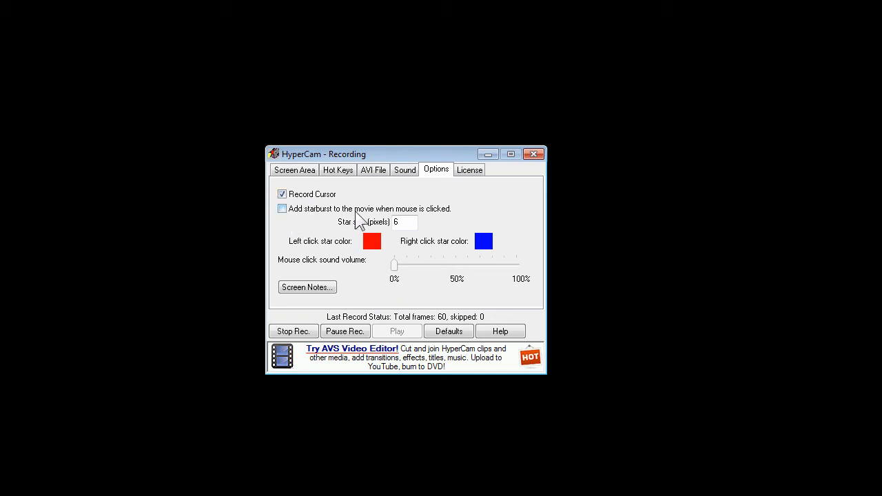
pyautogui.moveTo(328, 227)
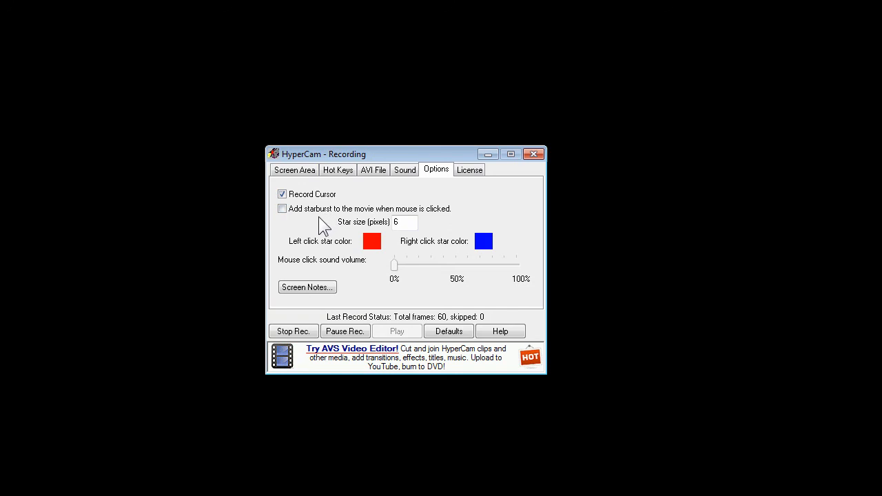
pyautogui.moveTo(463, 265)
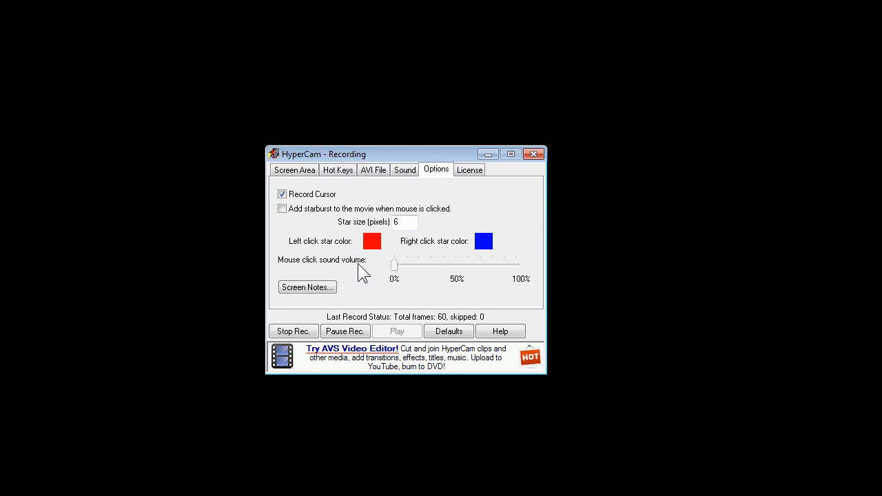
pyautogui.moveTo(416, 283)
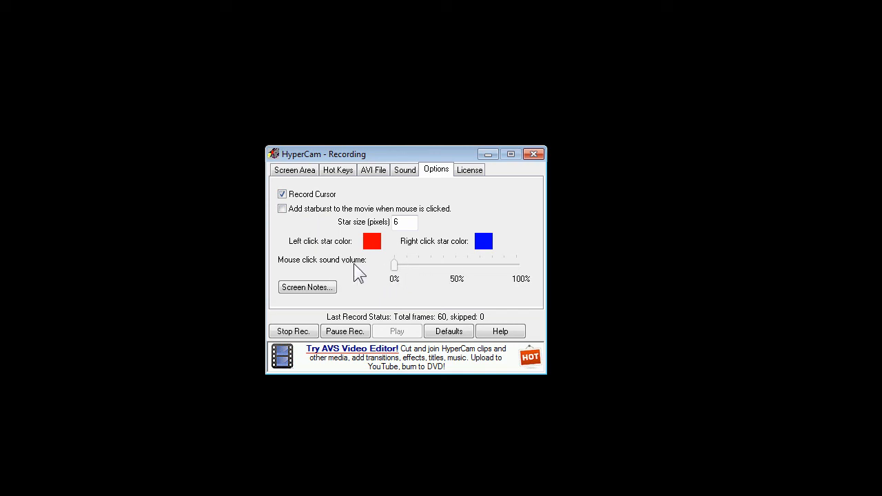
pyautogui.moveTo(372, 273)
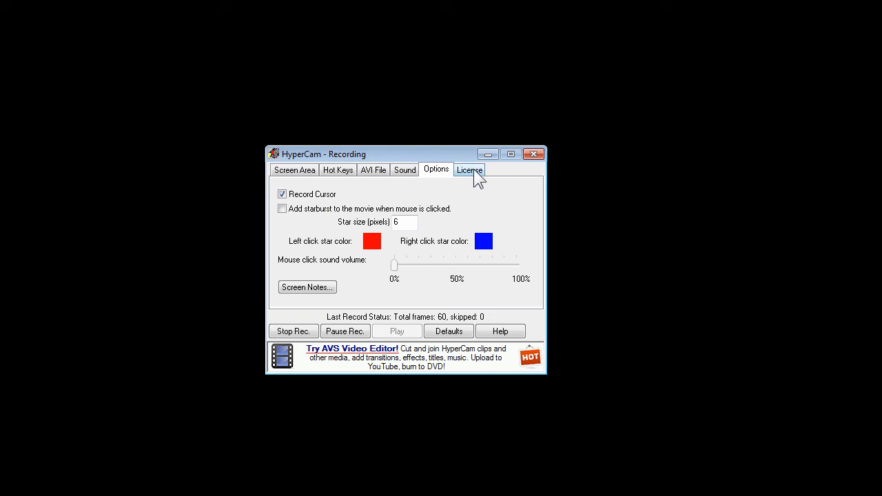
# Step: Review the License details again: version 2.24.01, free worldwide usage, never expiring
pyautogui.click(468, 170)
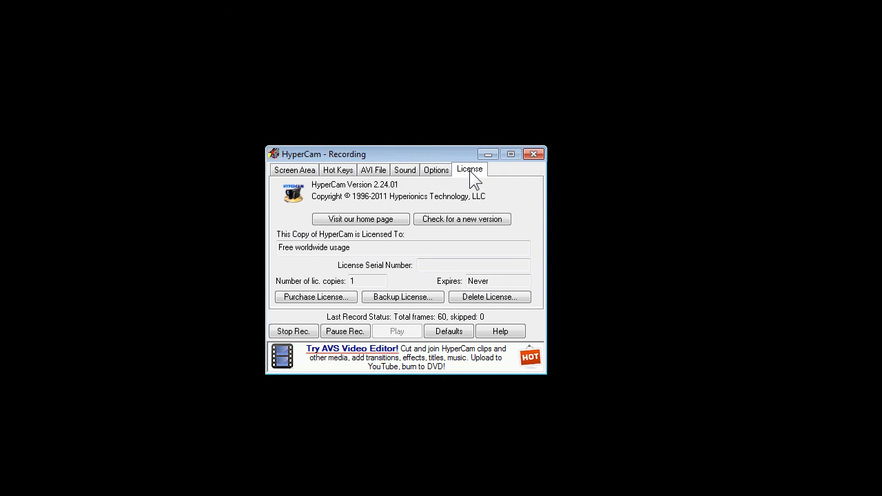
pyautogui.moveTo(441, 179)
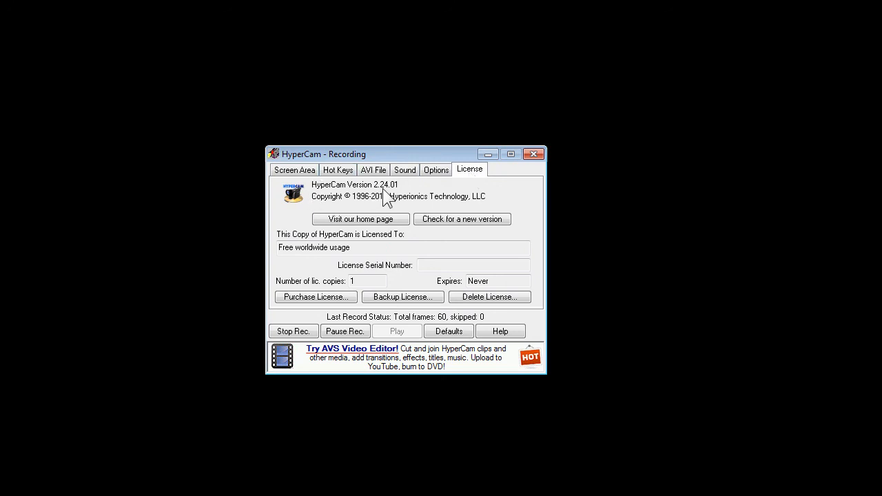
pyautogui.moveTo(386, 196)
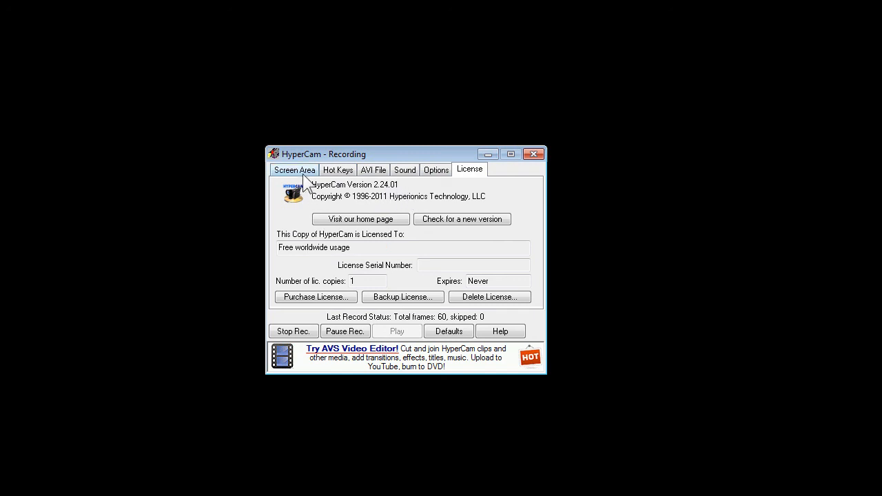
# Step: Revisit Screen Area and AVI File settings, then review the Hot Keys with F8 start/stop
pyautogui.click(295, 169)
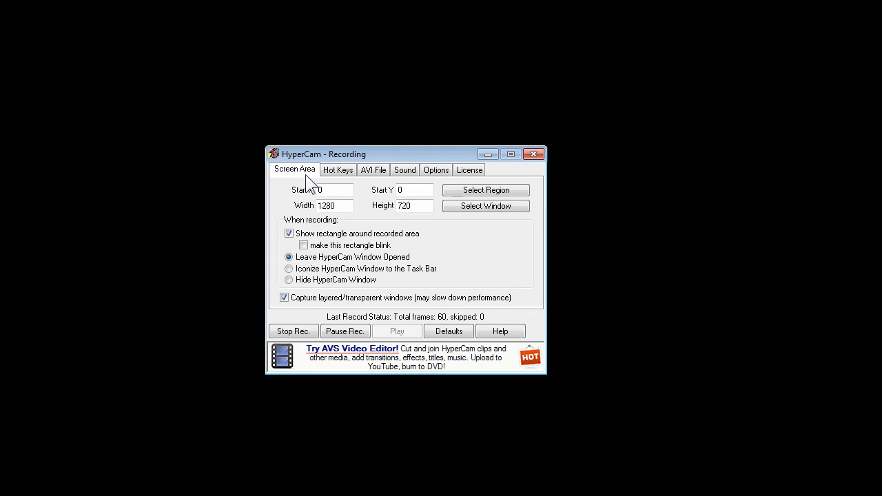
pyautogui.click(372, 170)
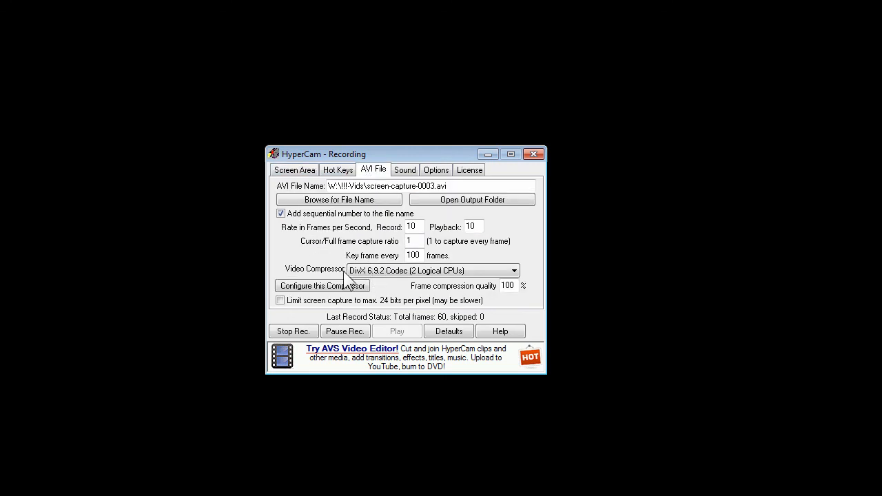
pyautogui.moveTo(402, 284)
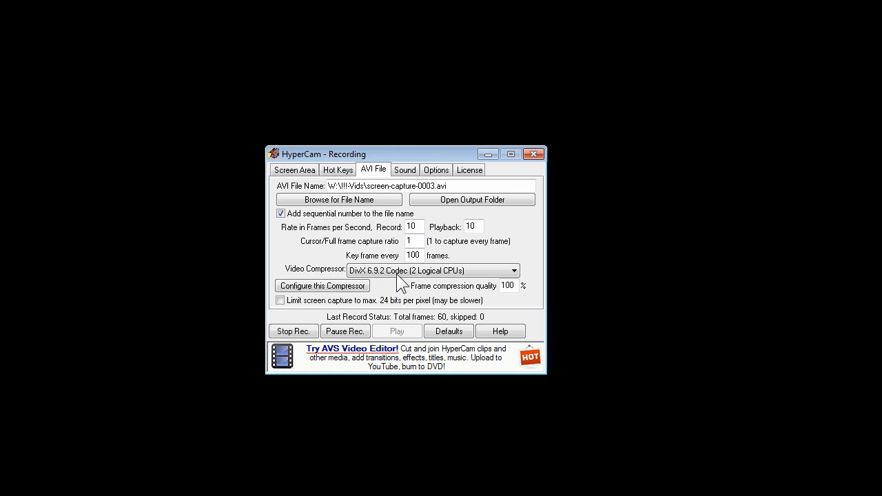
pyautogui.moveTo(398, 284)
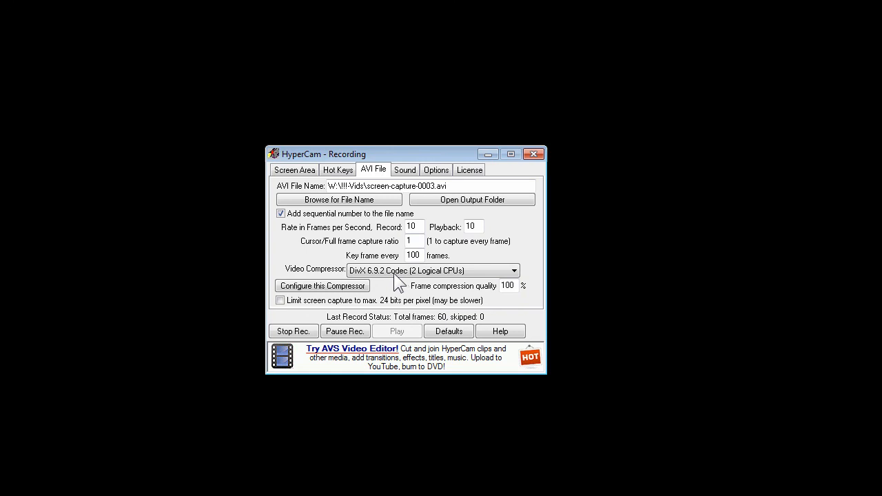
pyautogui.click(337, 170)
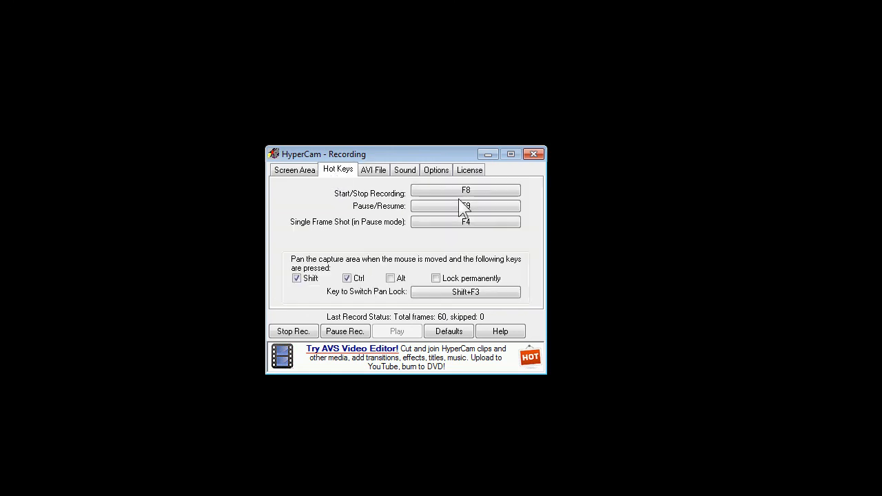